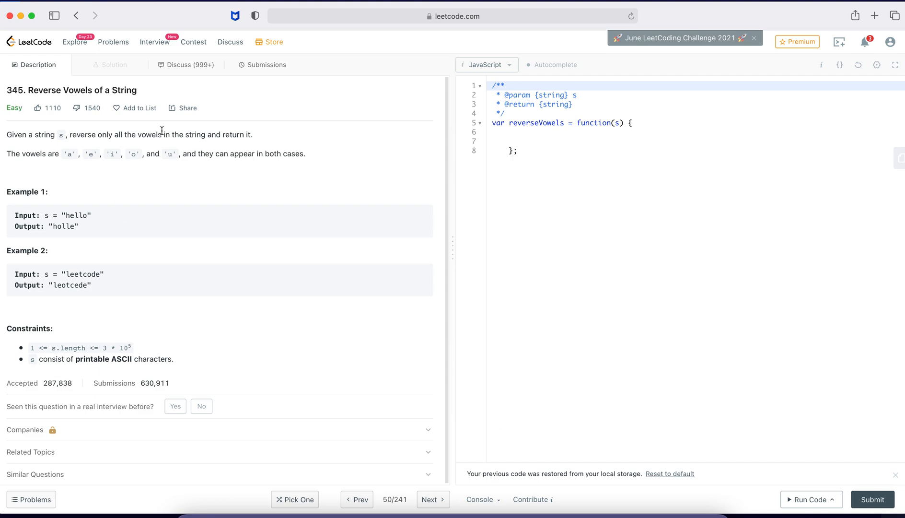
mouse_move(66, 98)
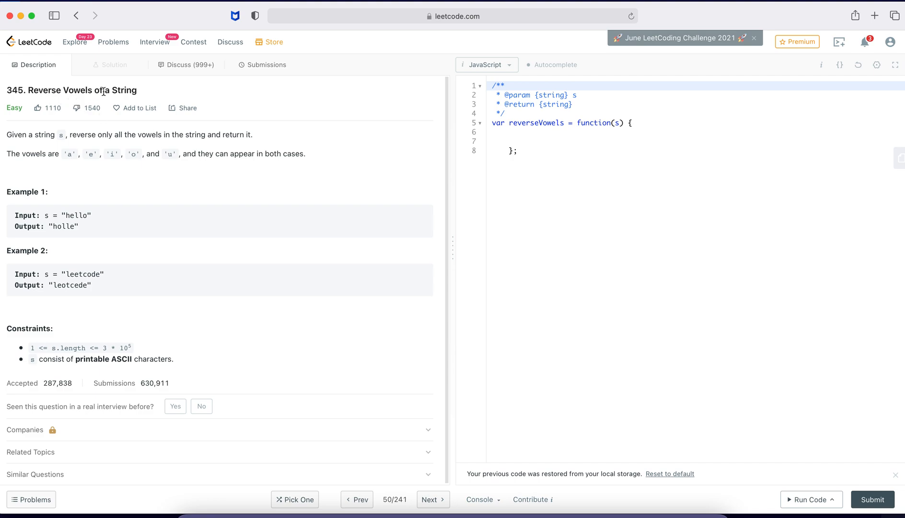
mouse_move(291, 216)
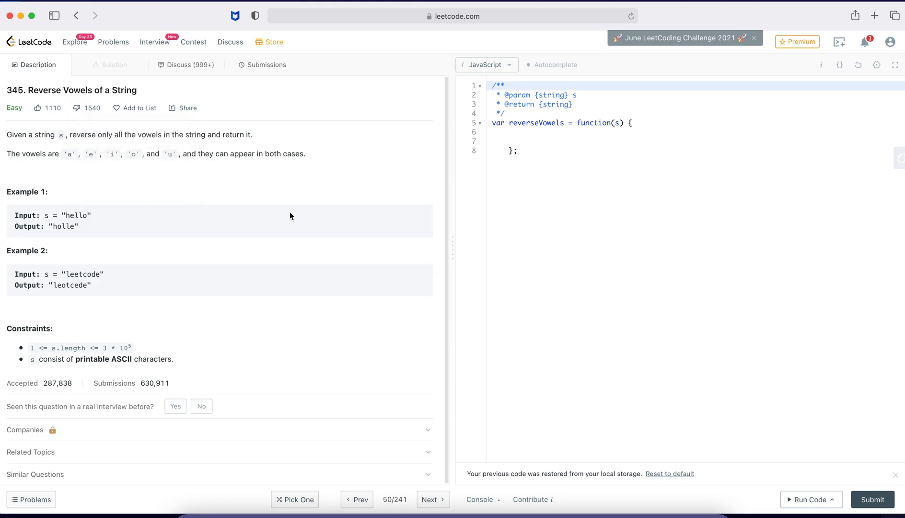
mouse_move(26, 120)
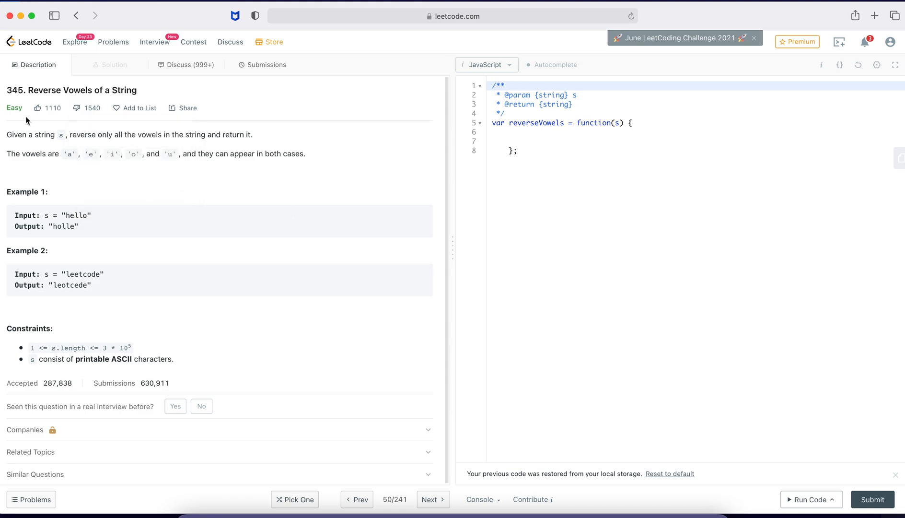
mouse_move(258, 229)
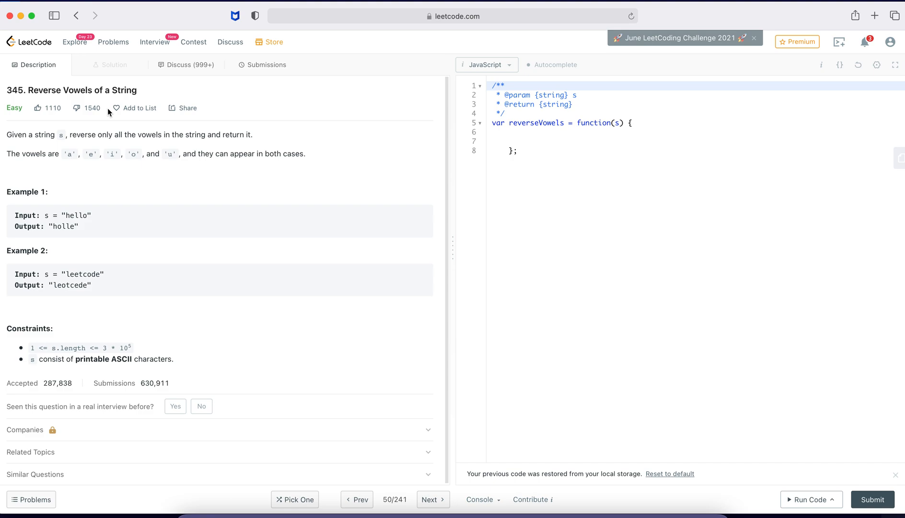
mouse_move(647, 181)
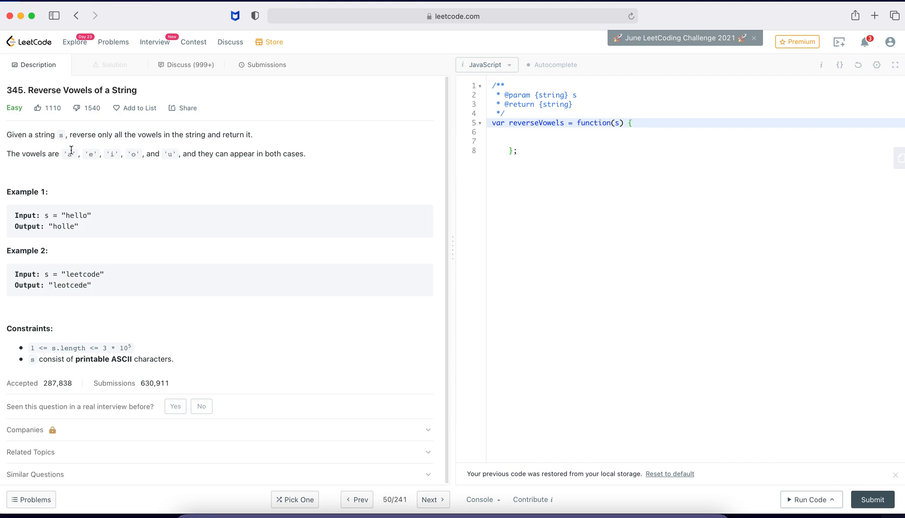
Place the cursor in the reverseVowels function and select the example word 'leetcode'
left_click(632, 123)
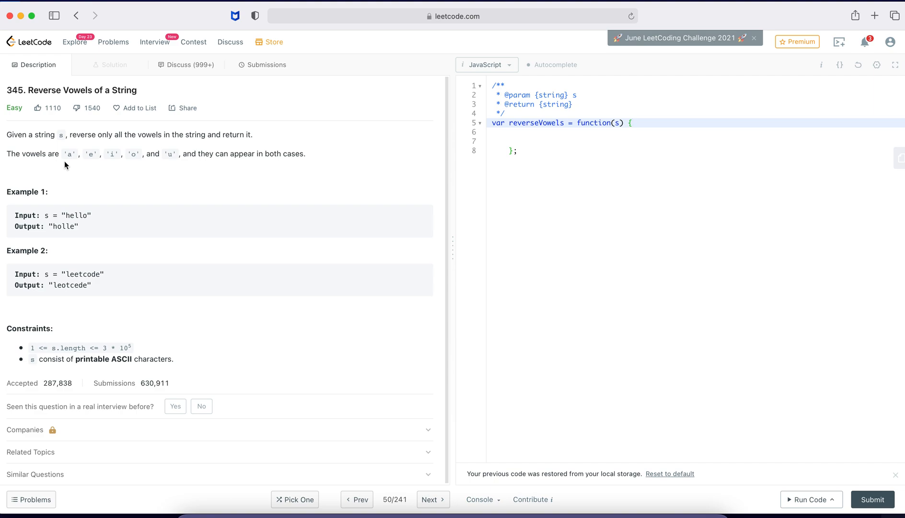
mouse_move(176, 158)
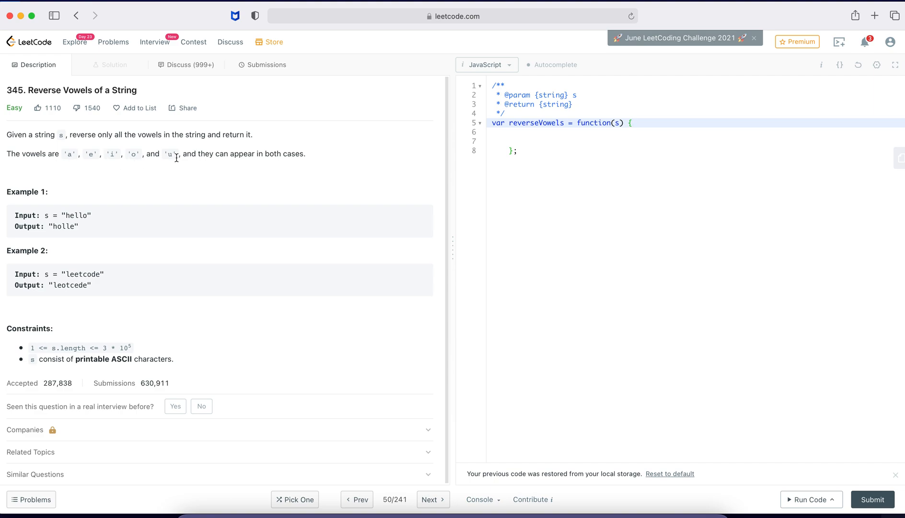
mouse_move(264, 165)
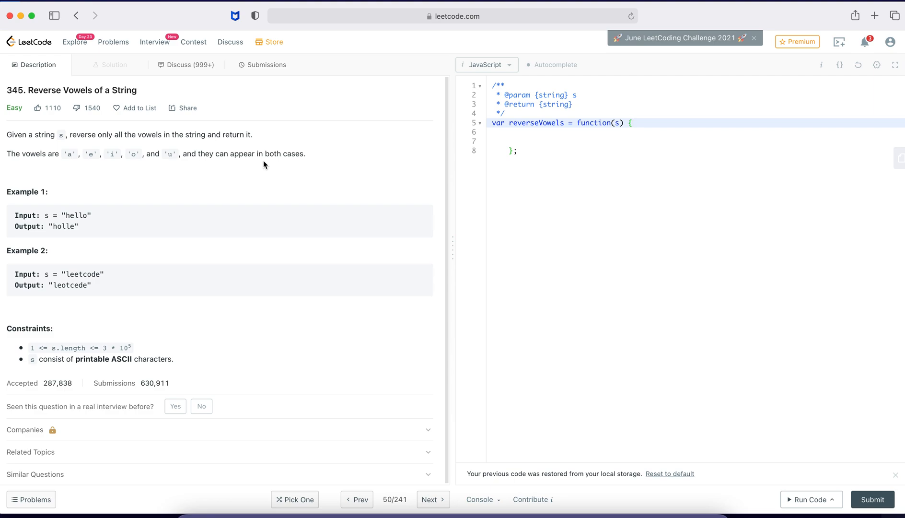
mouse_move(296, 166)
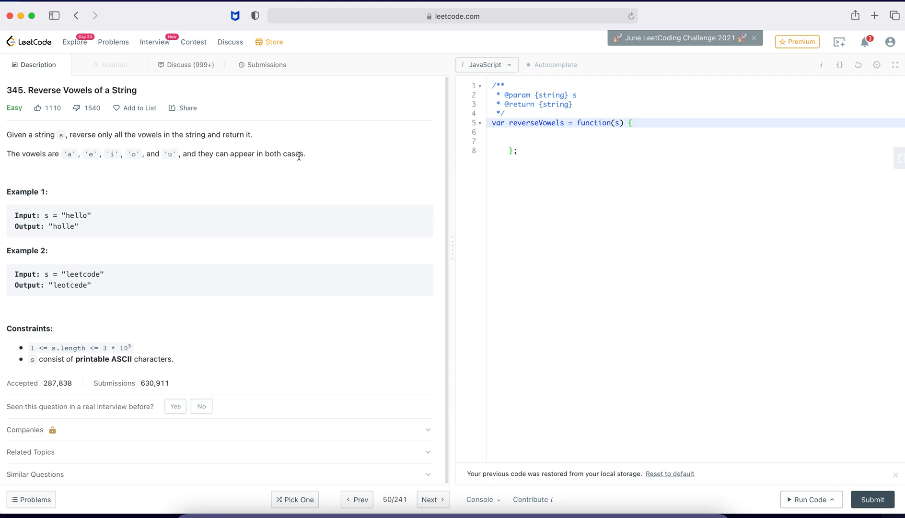
left_click(632, 122)
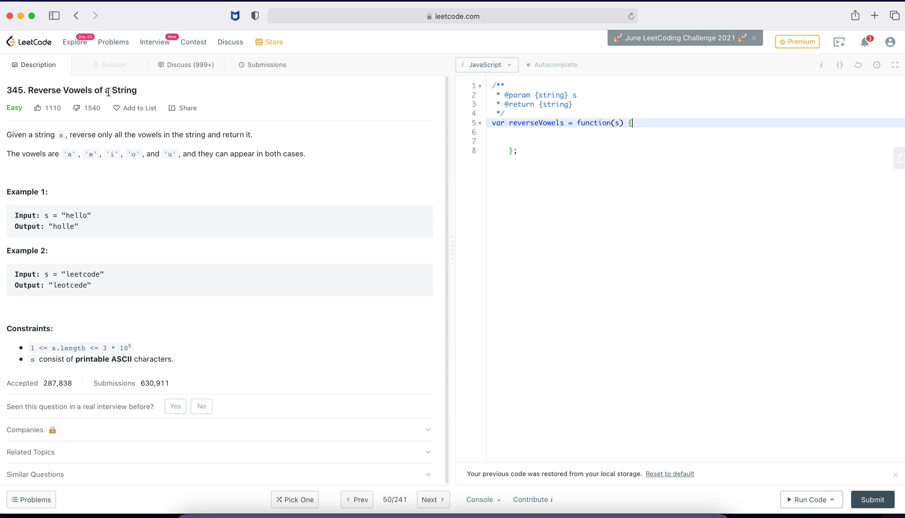
mouse_move(170, 102)
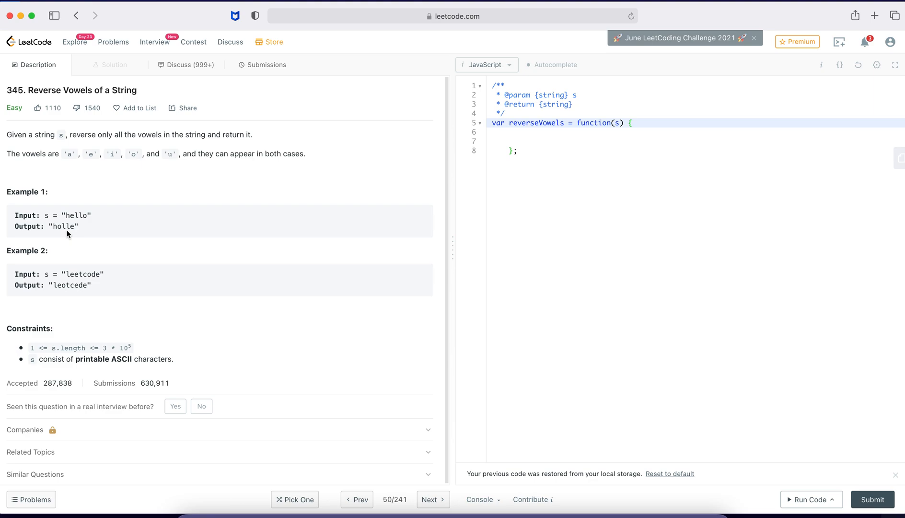
left_click(632, 123)
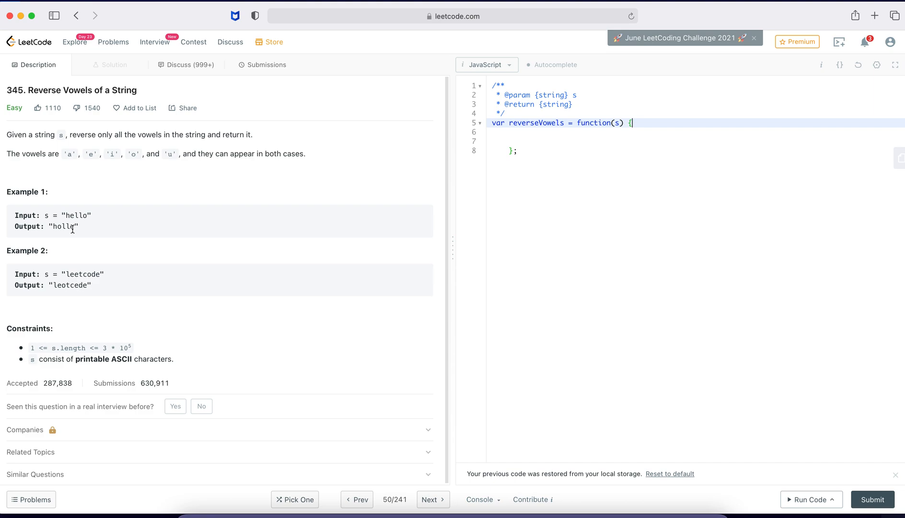
mouse_move(115, 241)
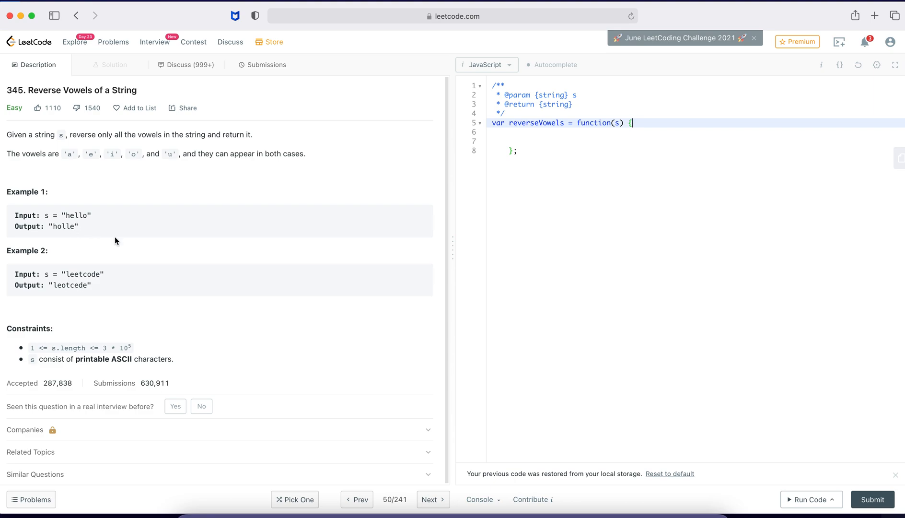
mouse_move(46, 283)
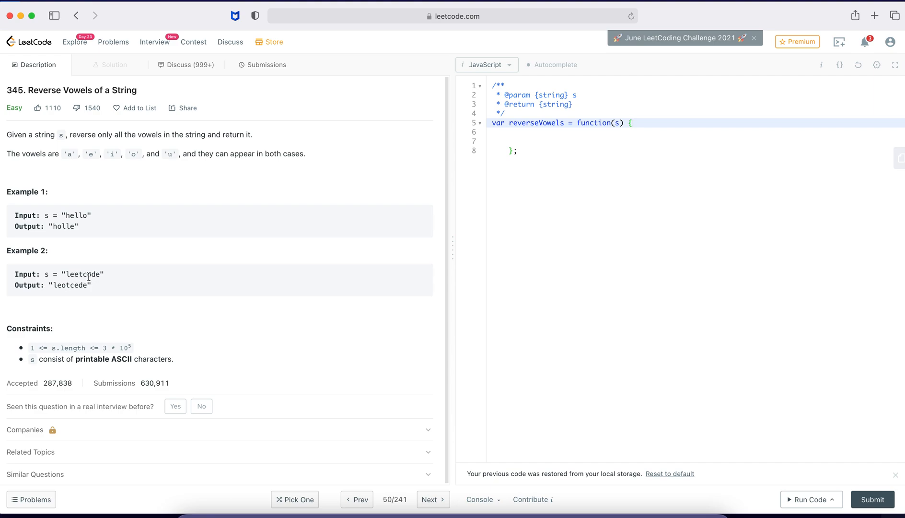
double_click(82, 274)
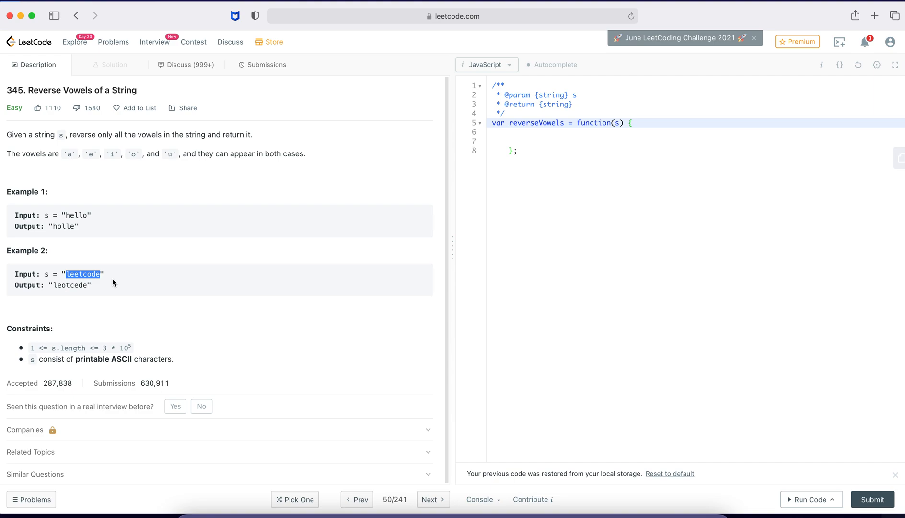
mouse_move(80, 285)
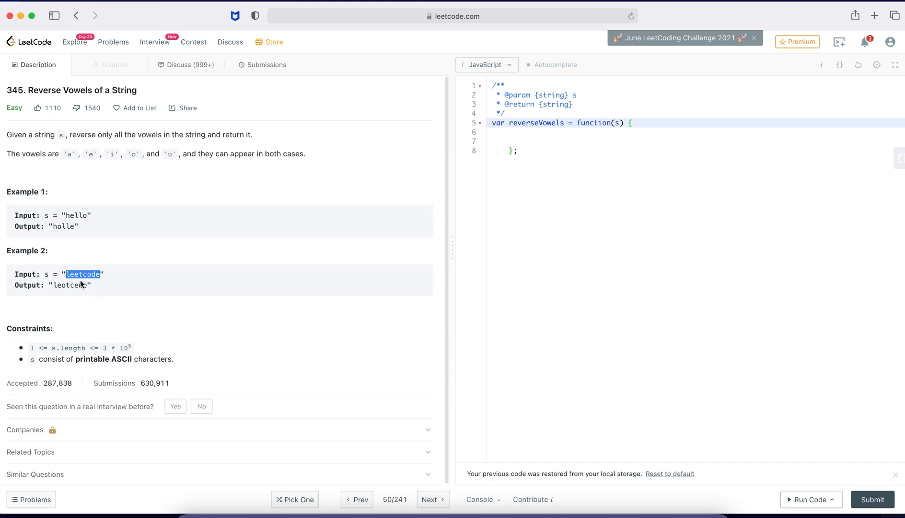
mouse_move(88, 283)
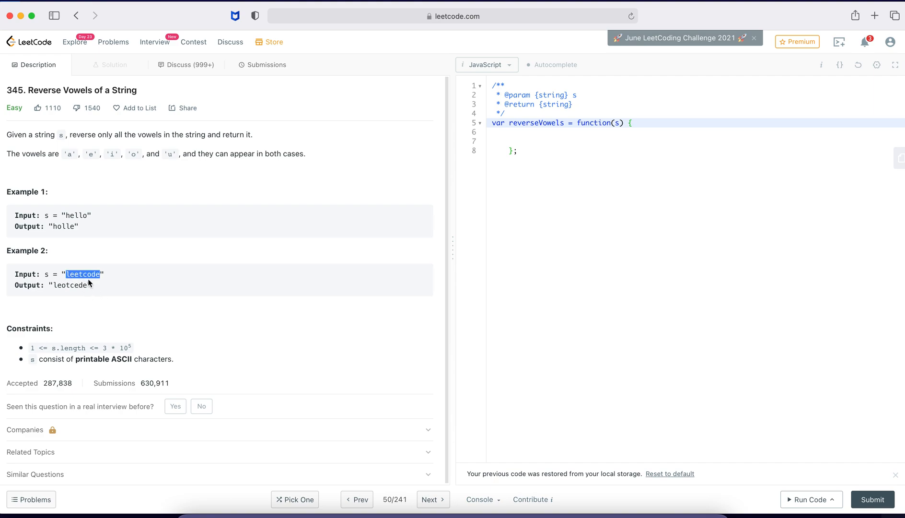
mouse_move(115, 278)
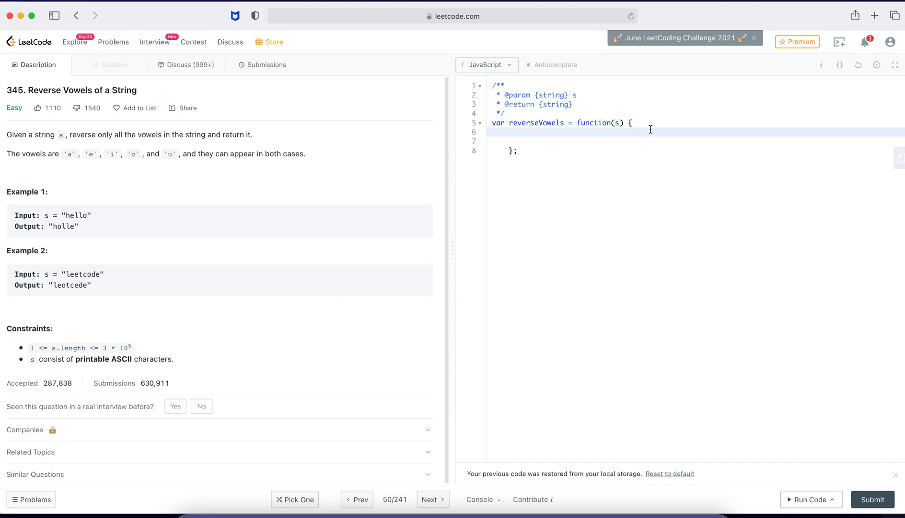
Type comments tracing 'hello' with its vowels e, o becoming o, e, plus '// string'
type("//")
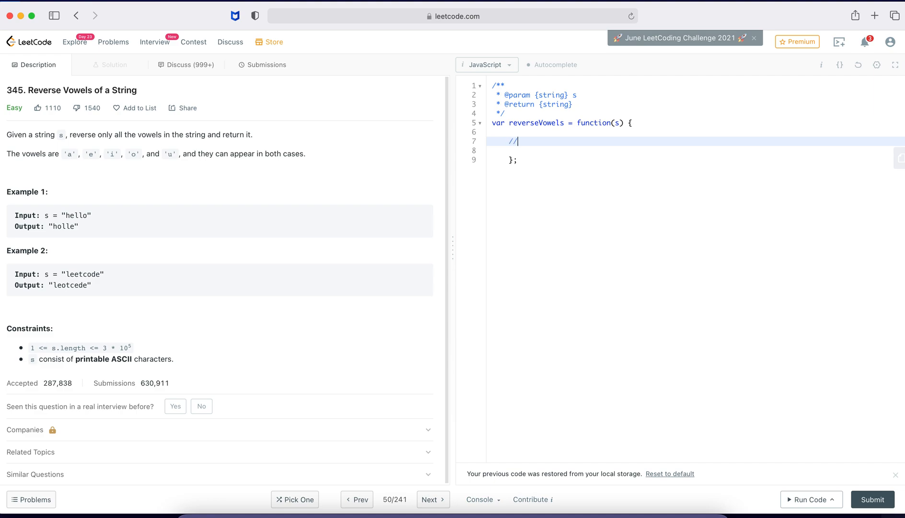
type("hello")
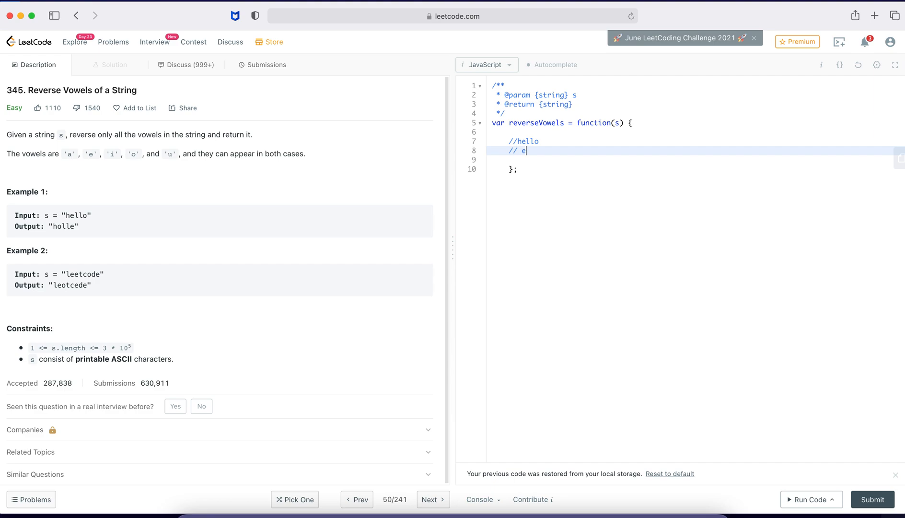
type(", o")
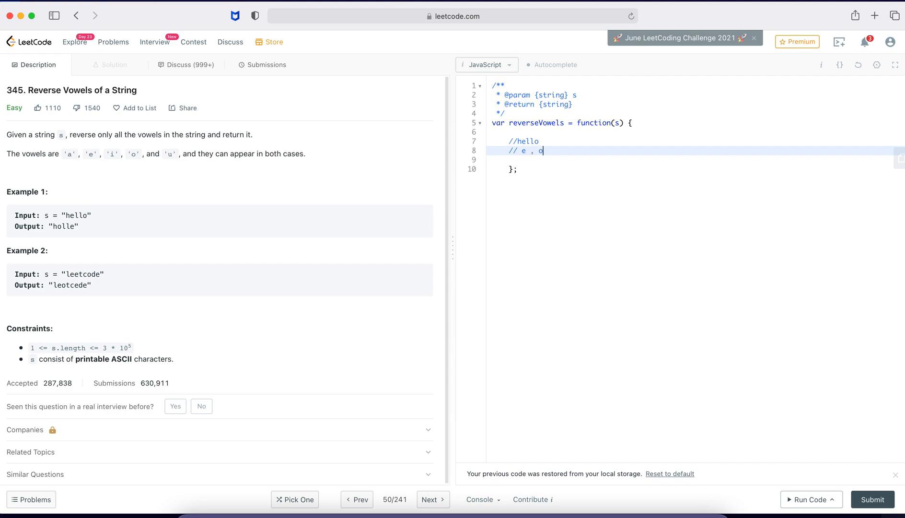
type("//")
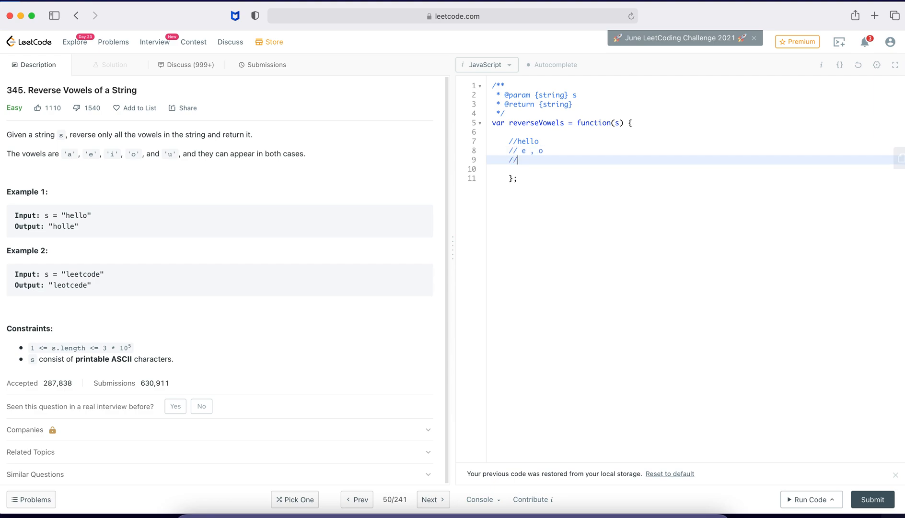
type("o, e")
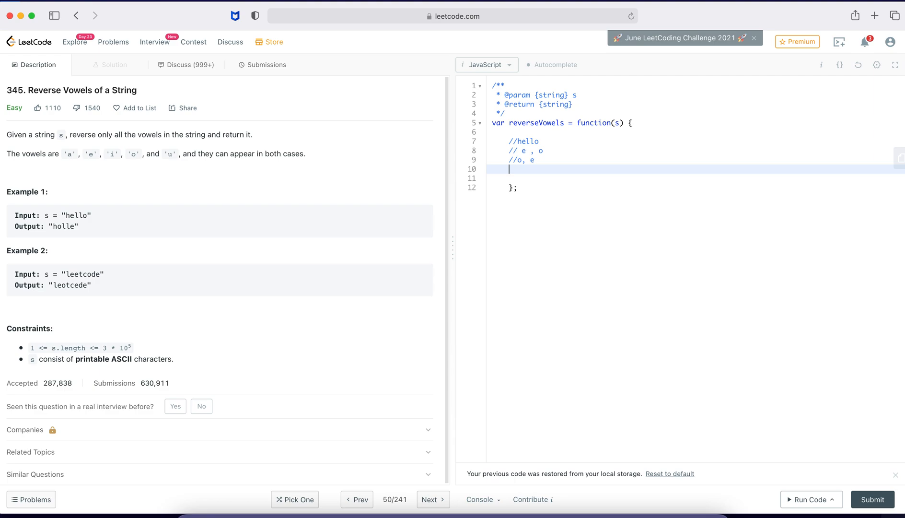
type("//")
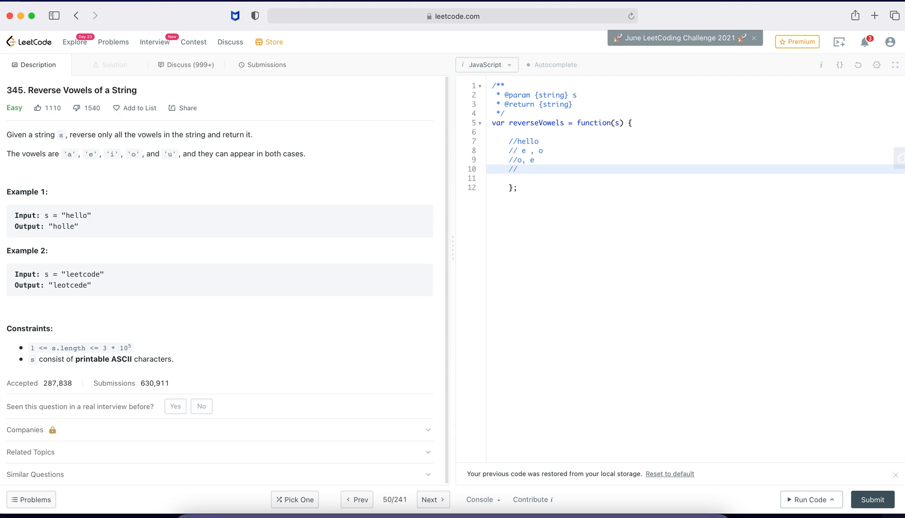
type("string")
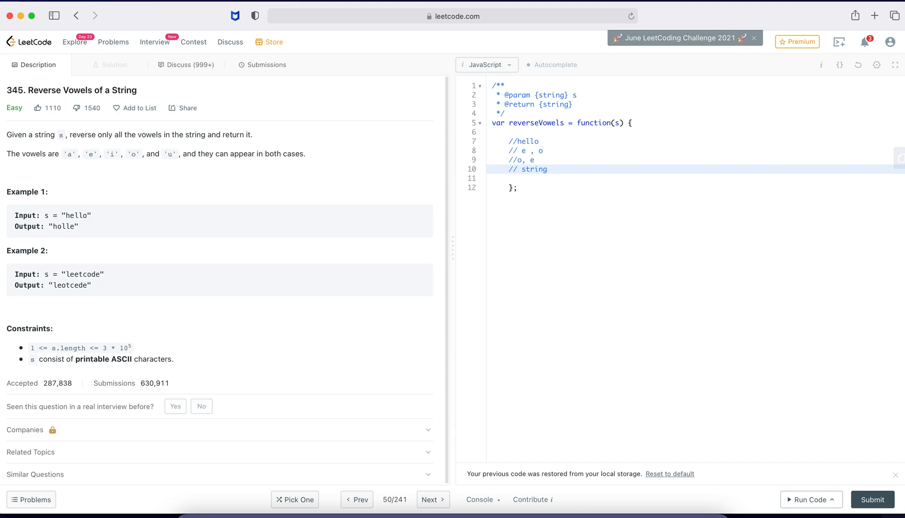
Add the note 'reverse those vowels letter' below the string comment
left_click(551, 169)
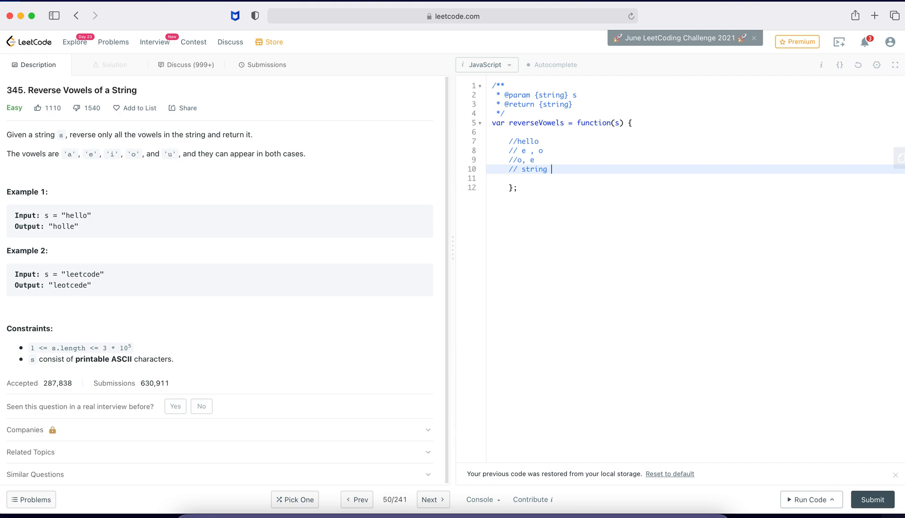
type("reverse those")
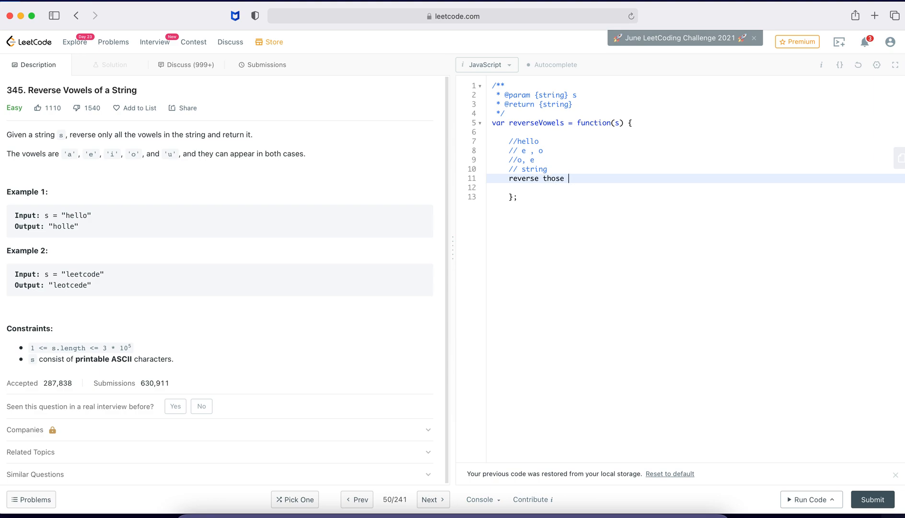
type("vowels let")
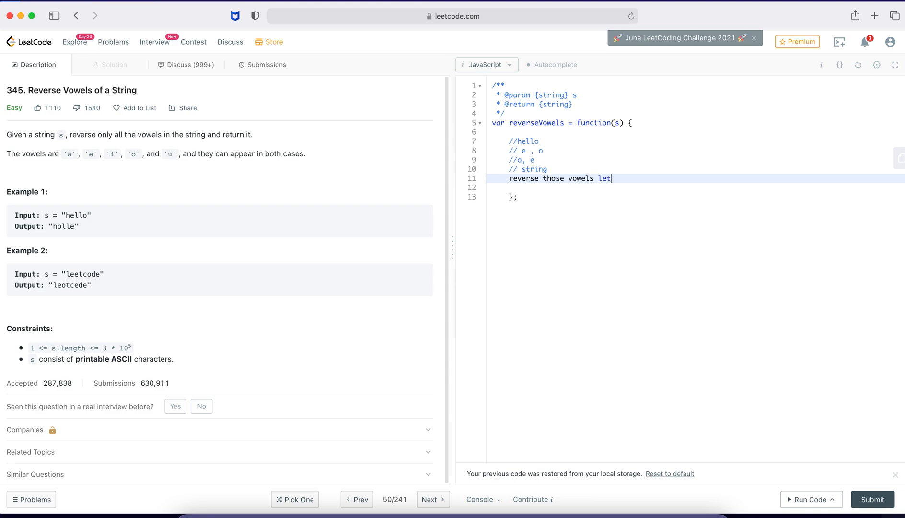
type("ter")
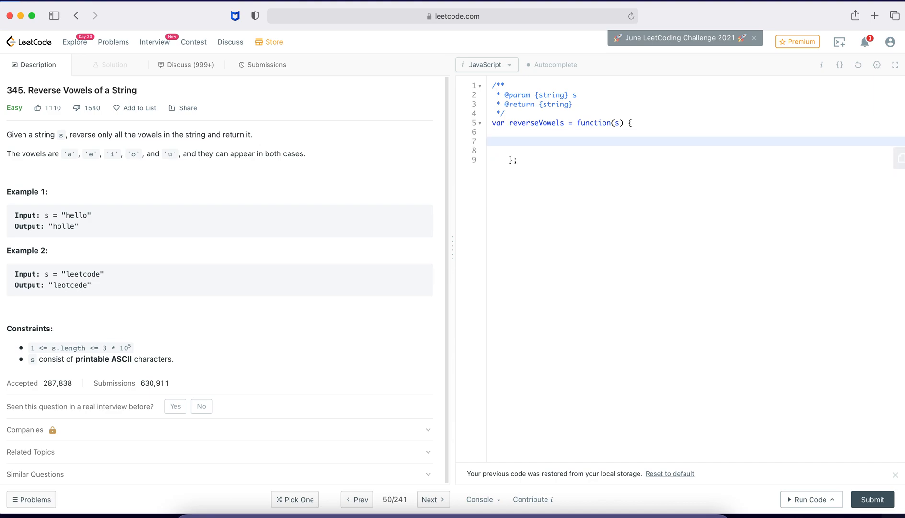
Declare const vowels = ['a','e','i','o','u','A','E','I','O','U'] in reverseVowels
type("const v")
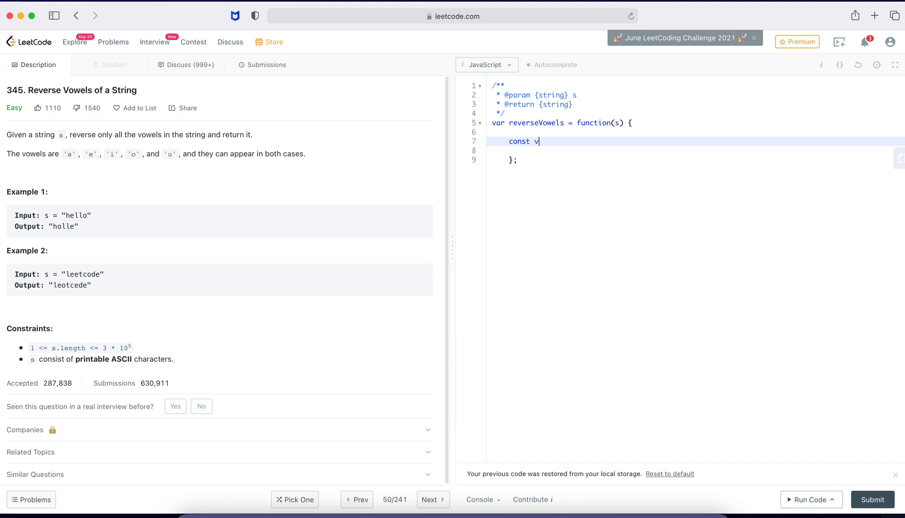
type("owels =")
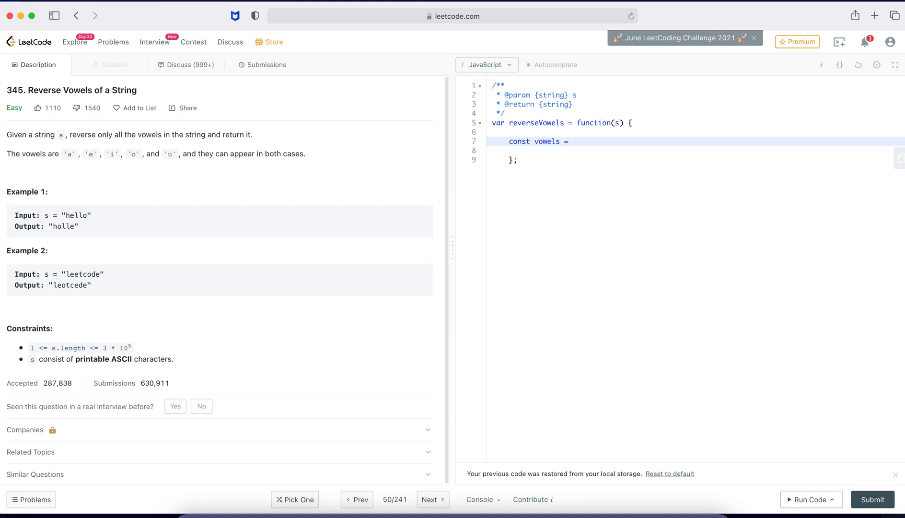
type("[]")
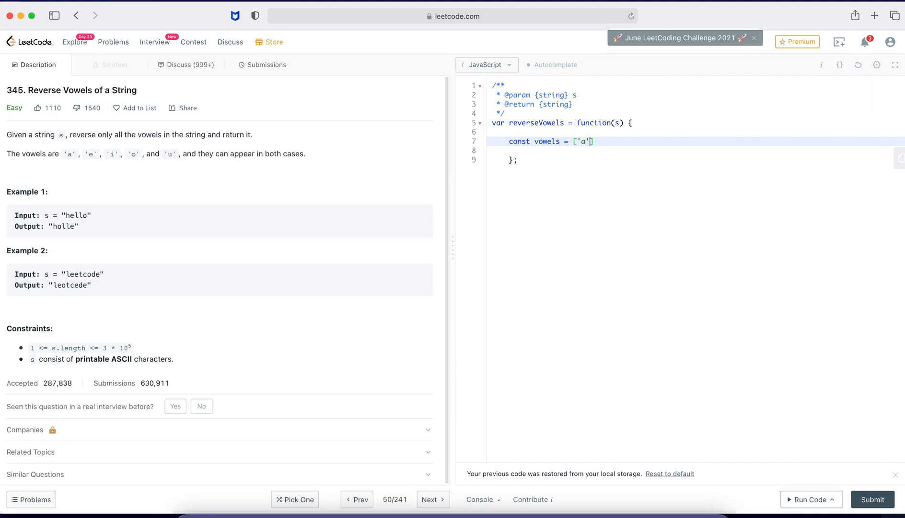
type(",'e'")
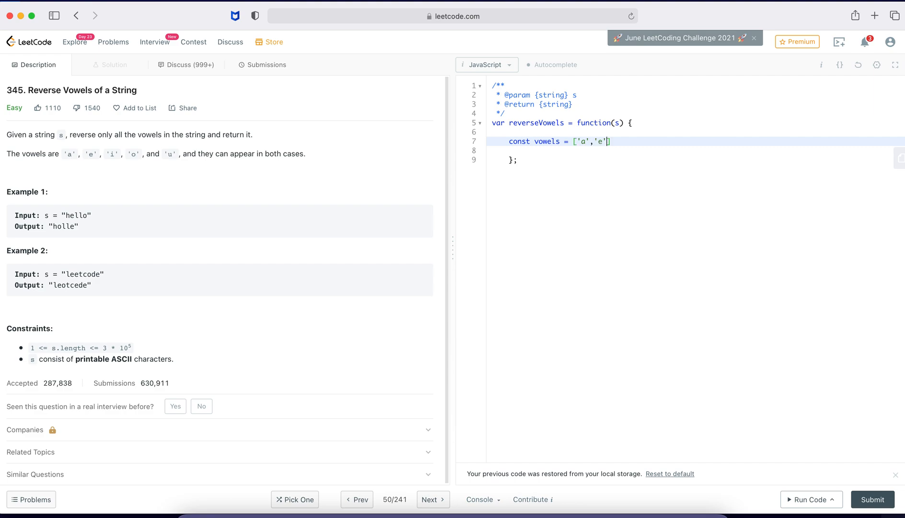
type(",'i'")
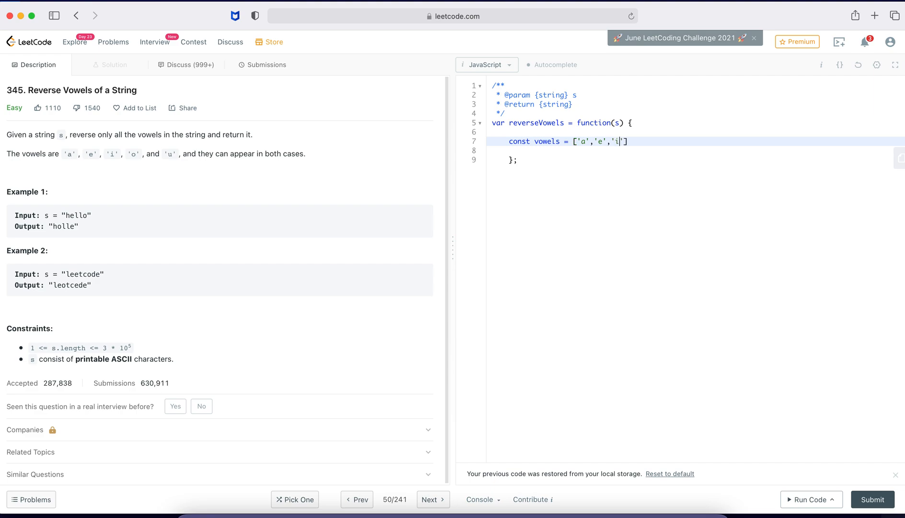
type(",'")
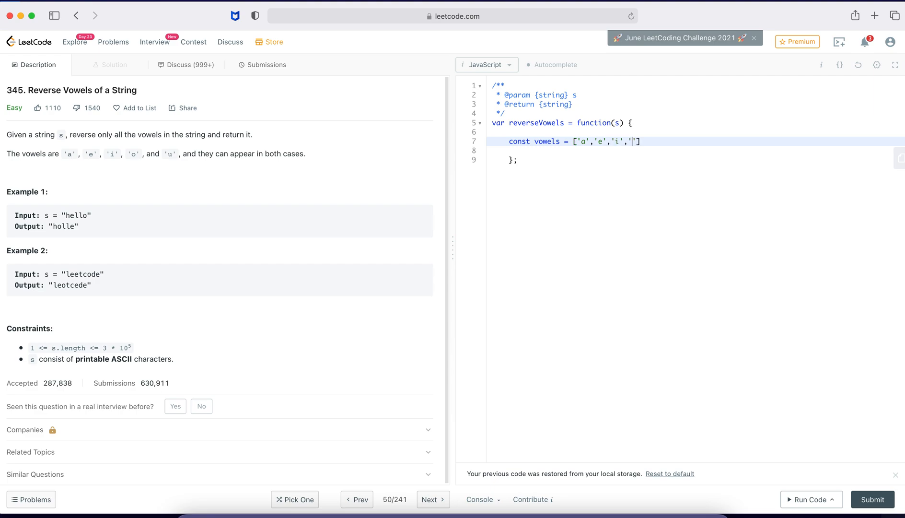
type("'o'")
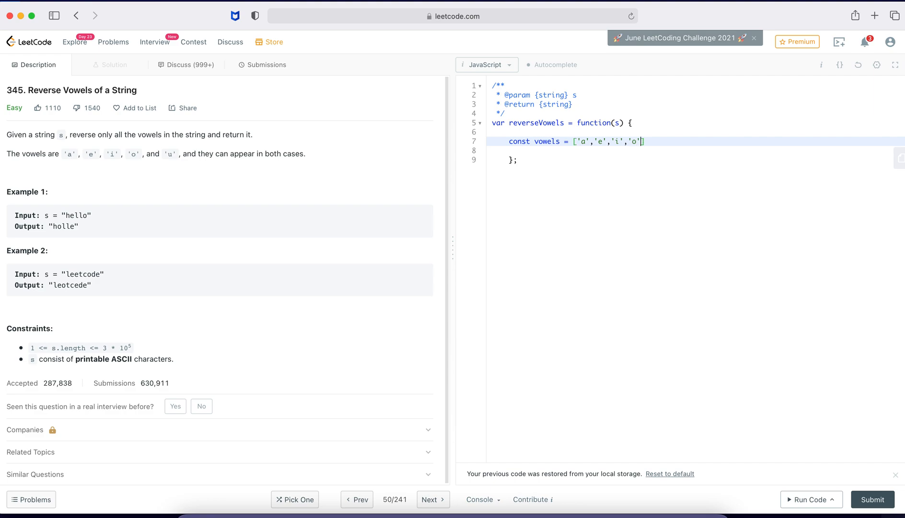
type(",'u'")
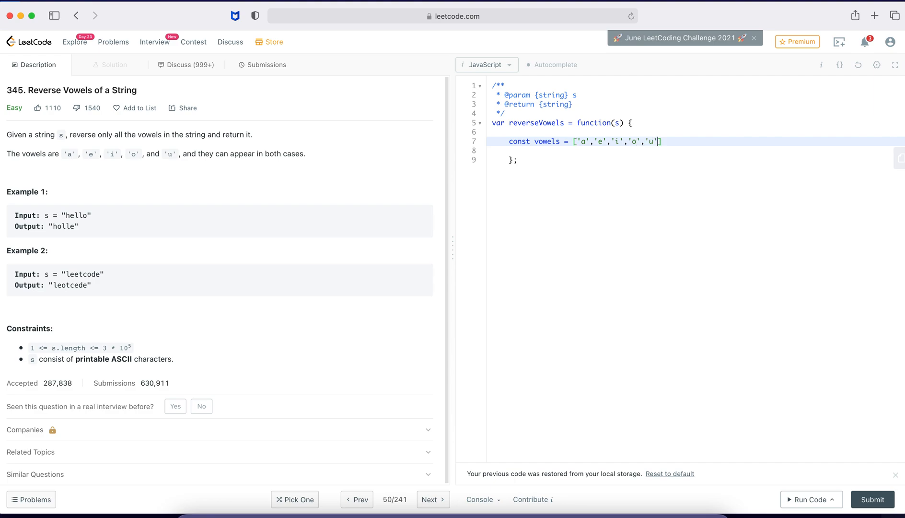
type(",")
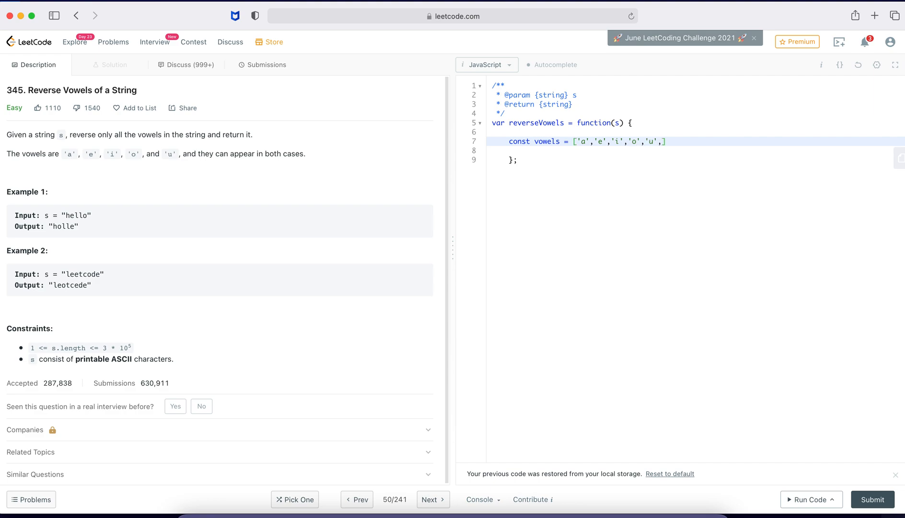
type("'A'")
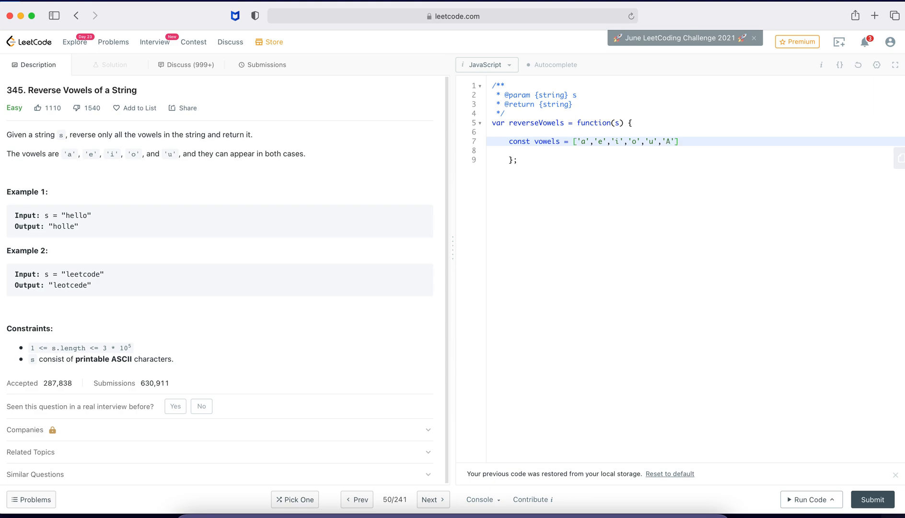
type(",'E'")
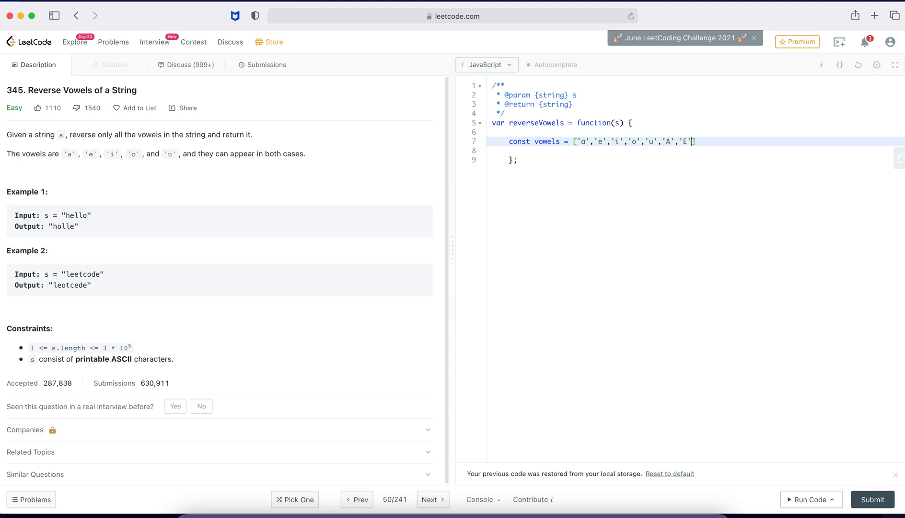
type(",'I'")
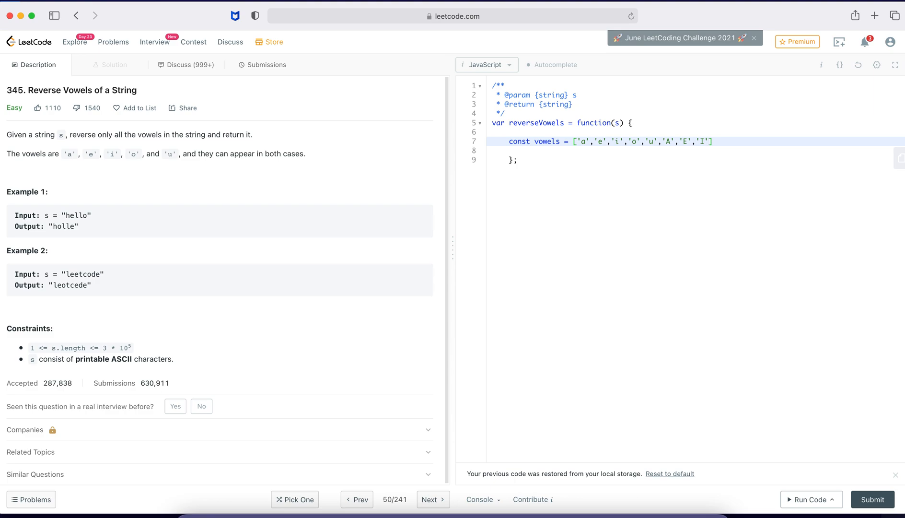
type("'O','U'")
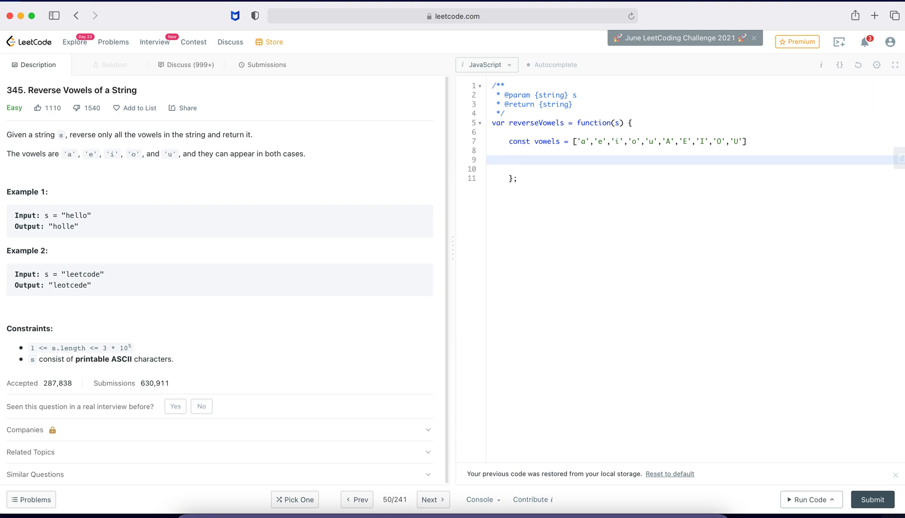
Declare an empty array const rev = [] on its own line
type("//")
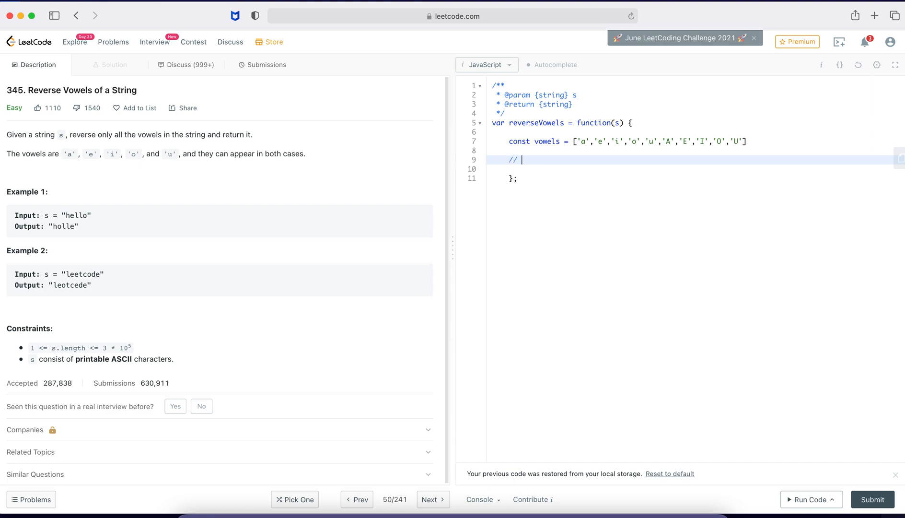
key("Backspace")
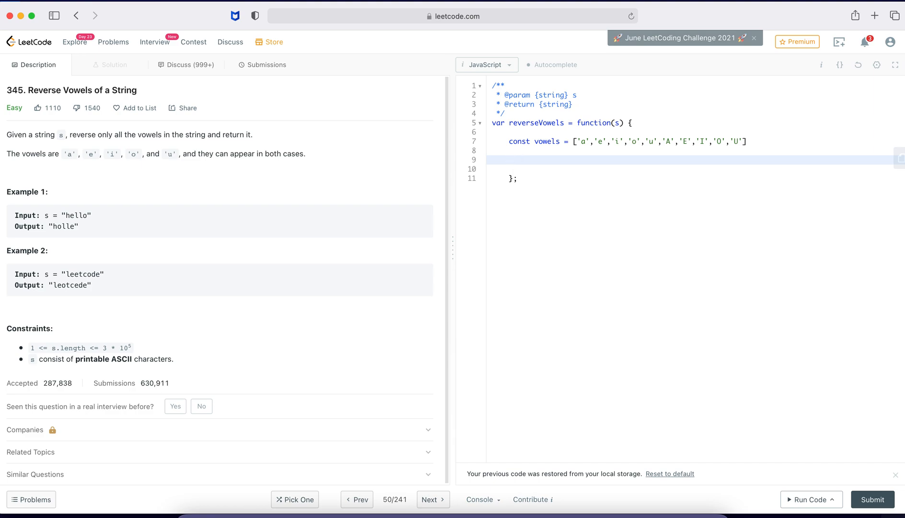
type("const rev")
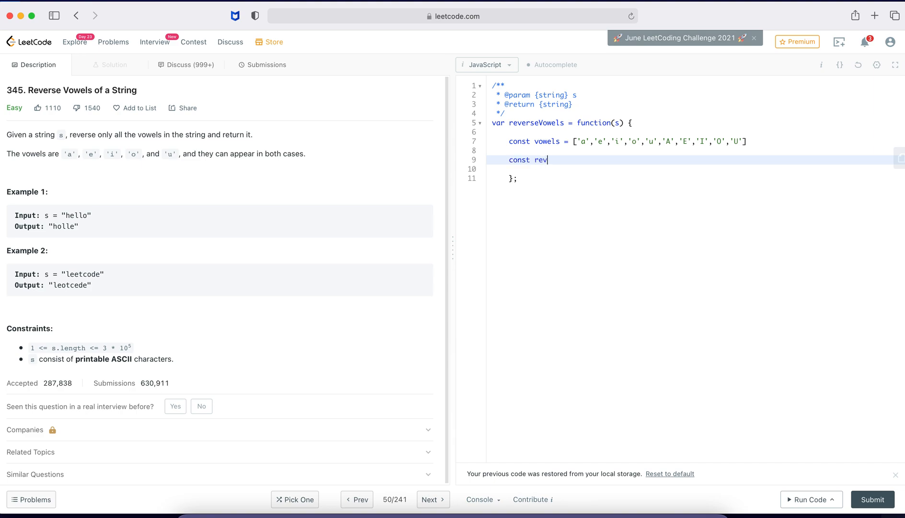
type("= []")
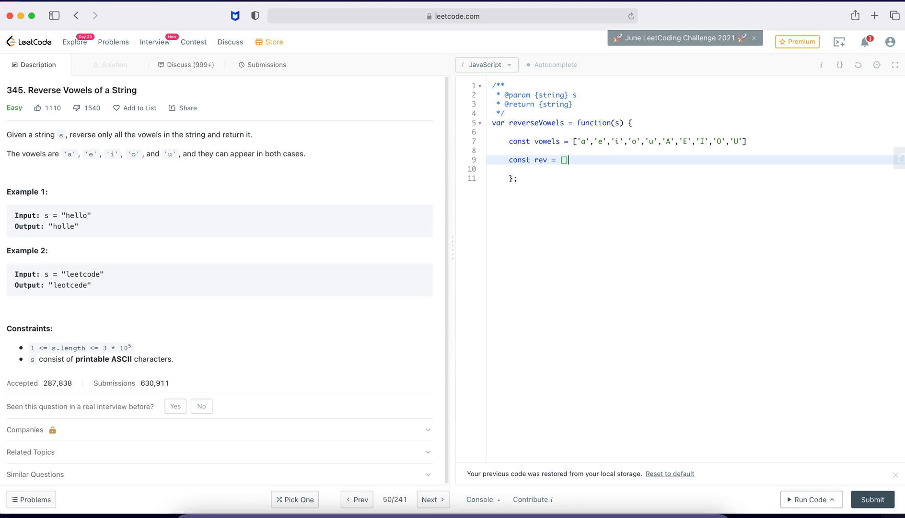
key("enter")
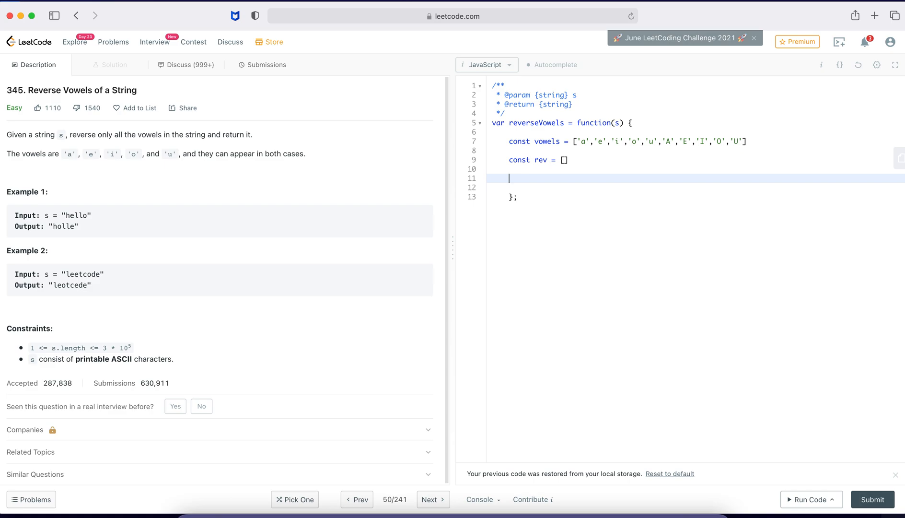
Declare const str = [...s] and const le = s.length
type("con")
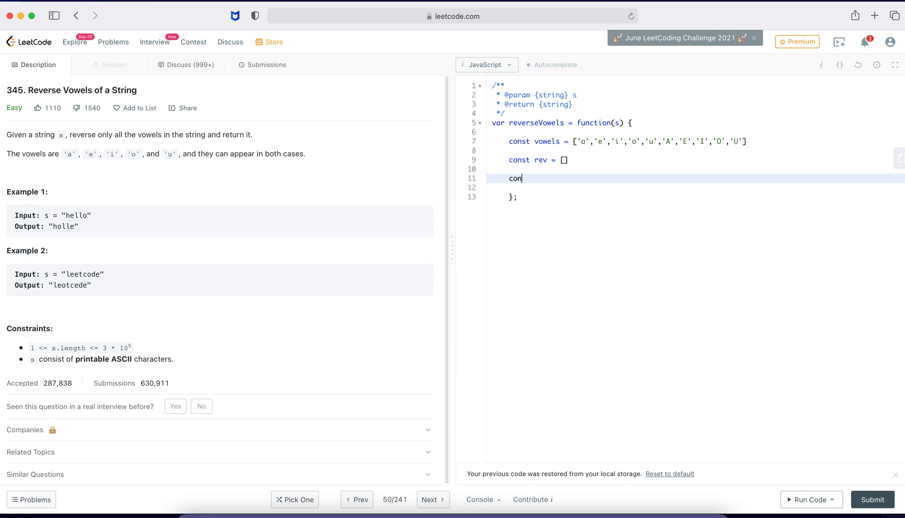
type("st str")
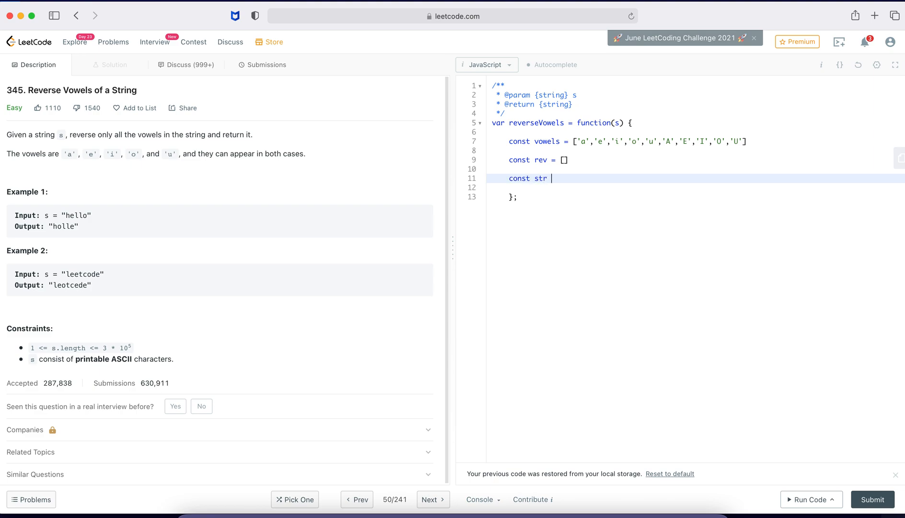
type("= []")
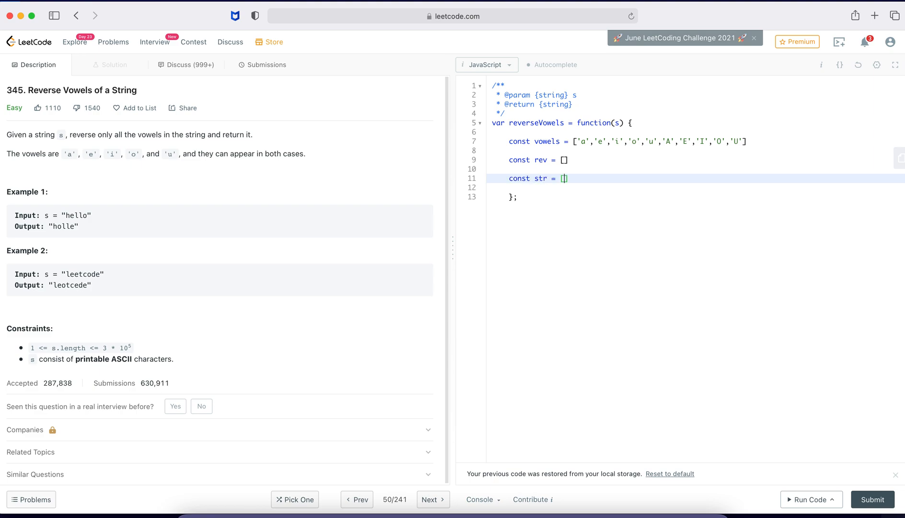
type("...")
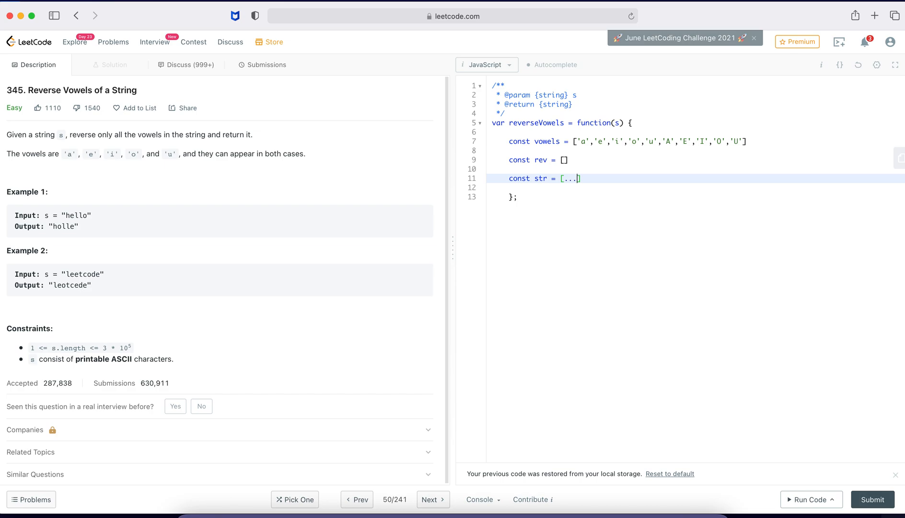
type("s")
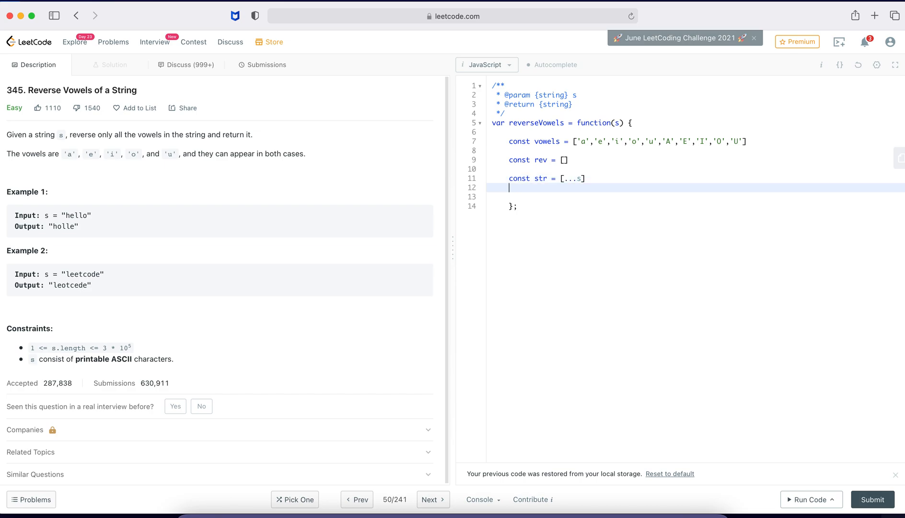
type("co")
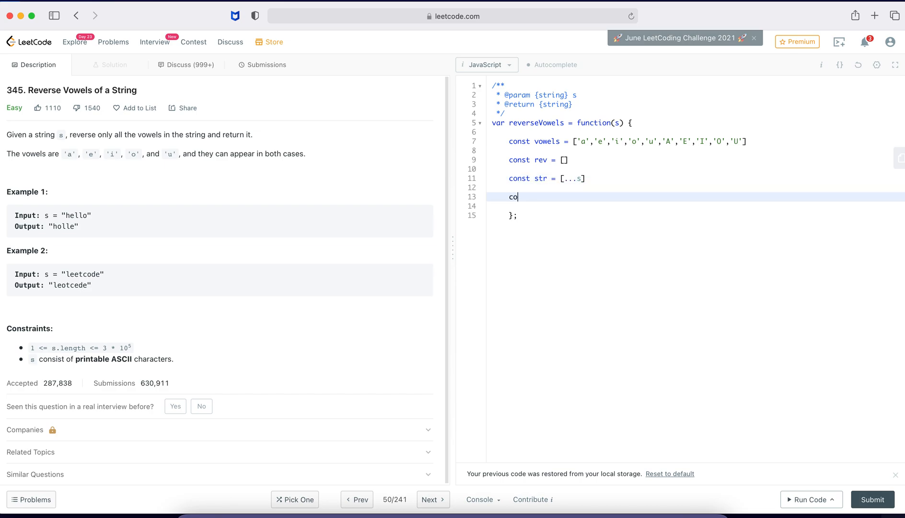
type("nst le =")
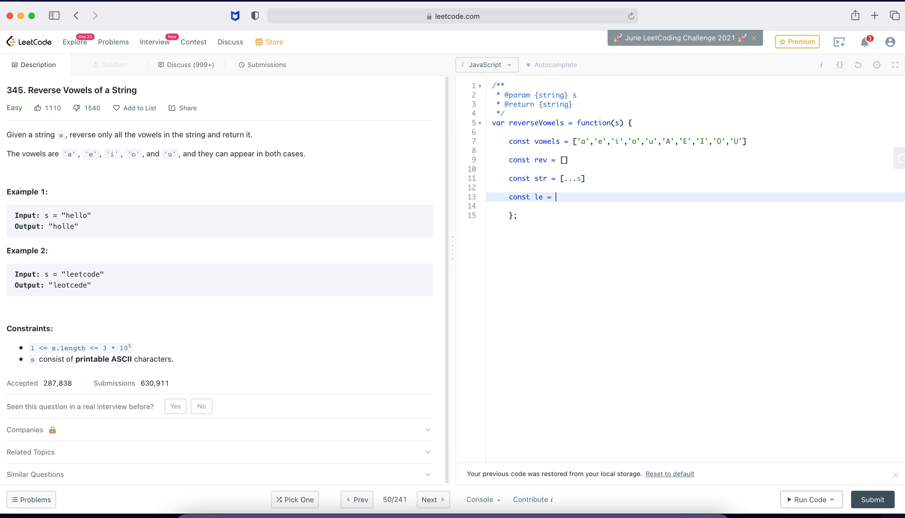
type("s.length")
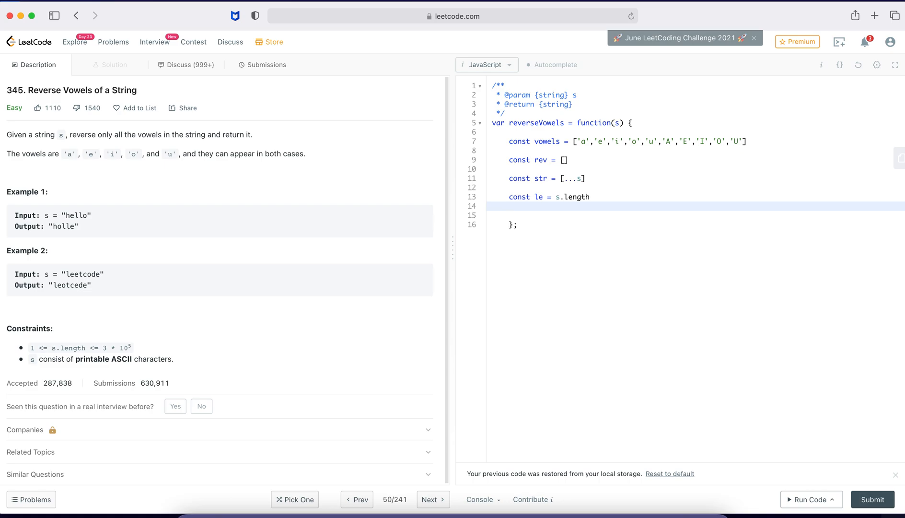
type("for")
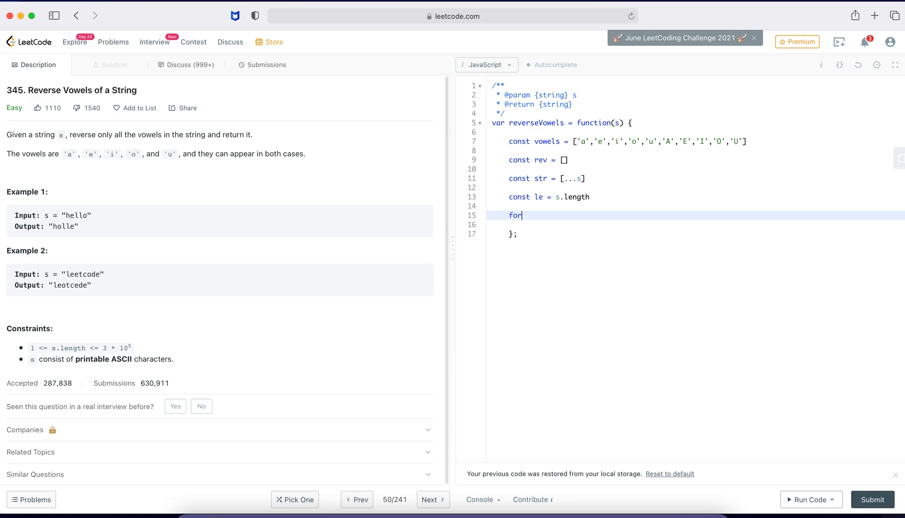
Write for (let i=0; i<le; i++) with an if checking vowels.includes on the character
type("()")
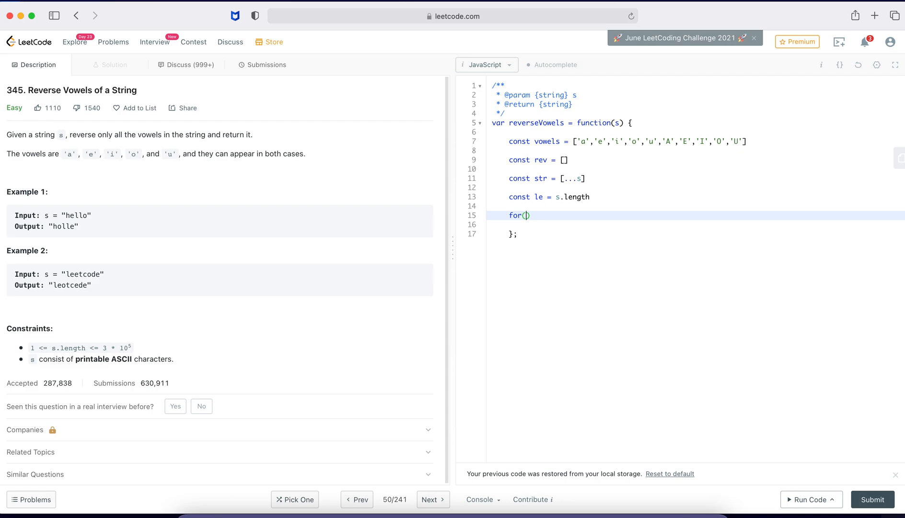
type("let")
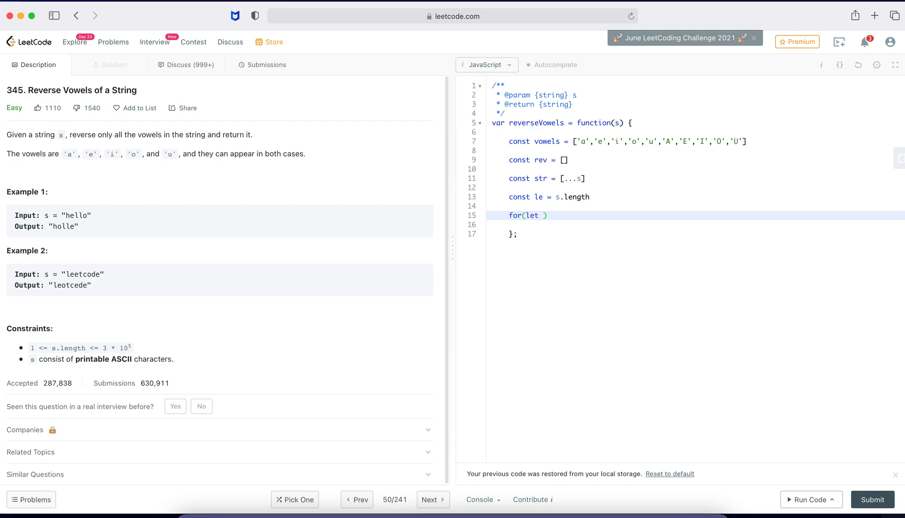
type("i=0")
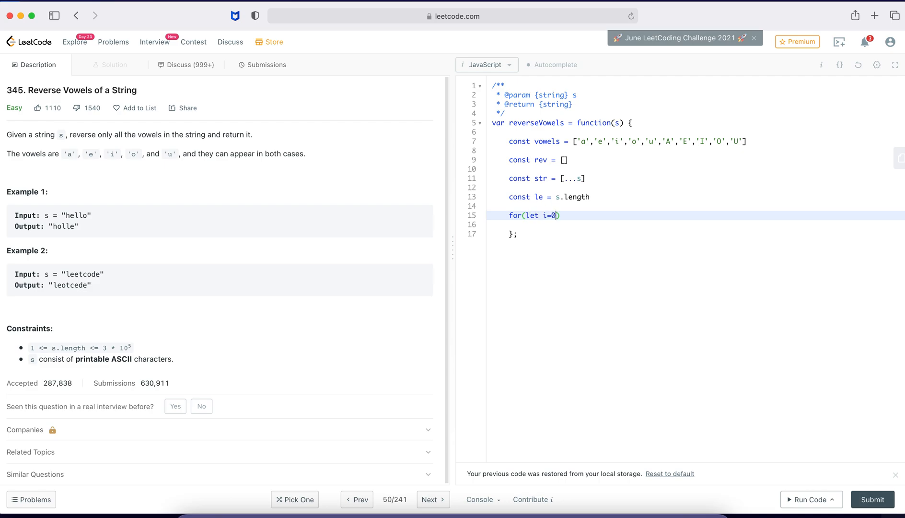
type("; i<")
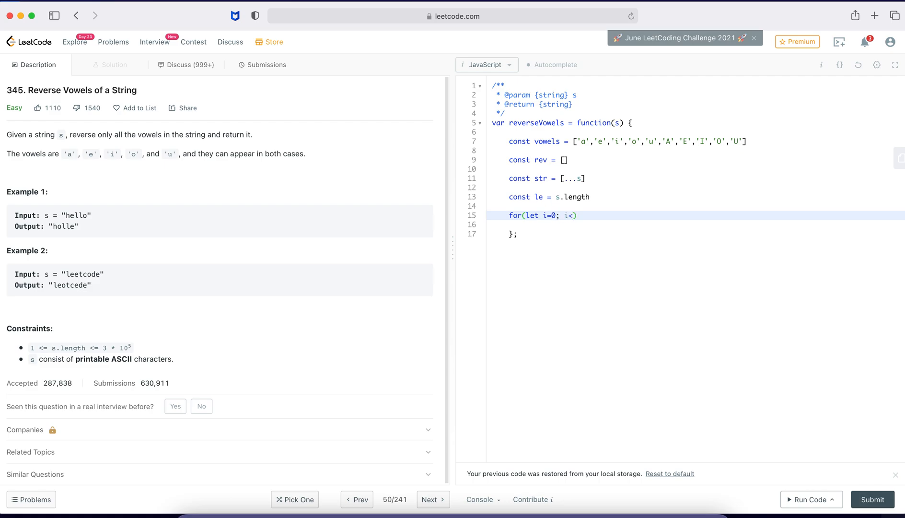
type("le")
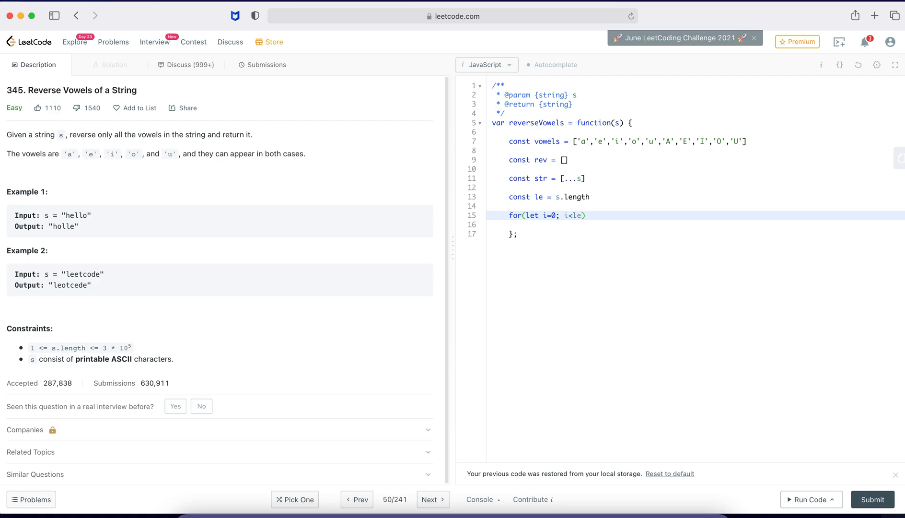
type("; i++)")
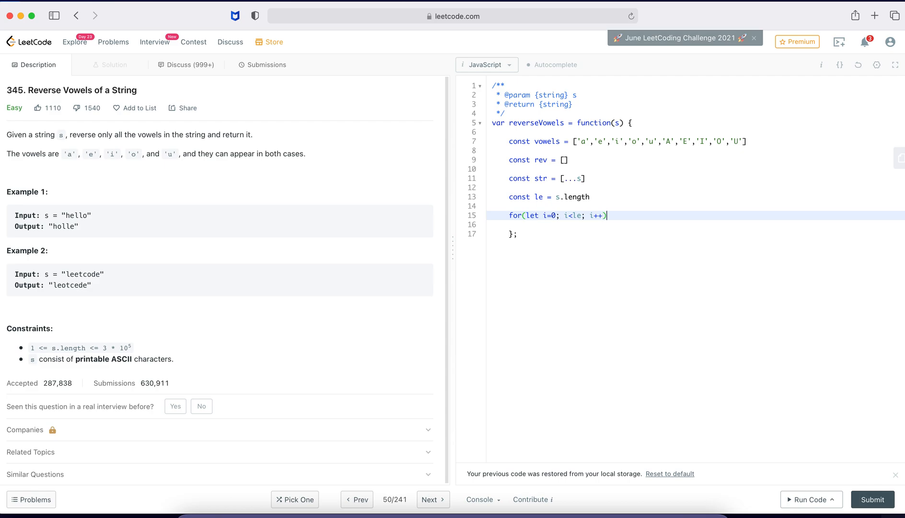
type("{")
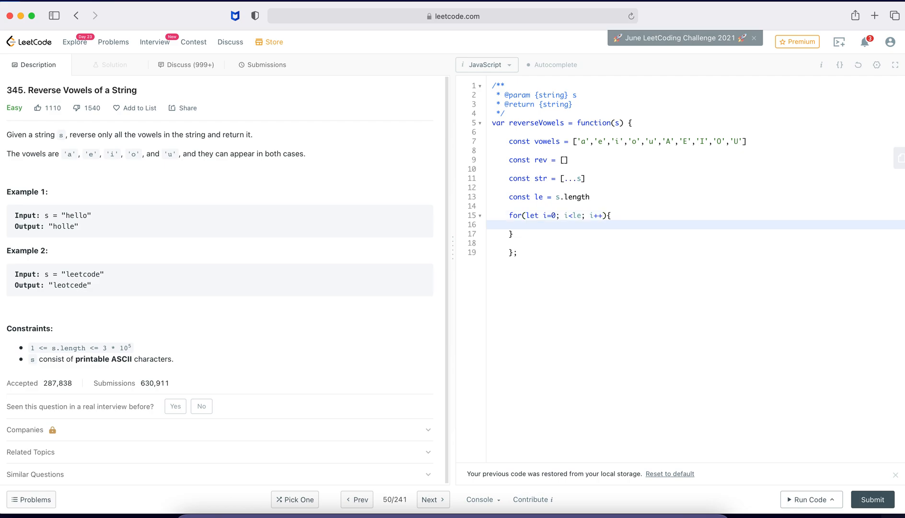
type("if()")
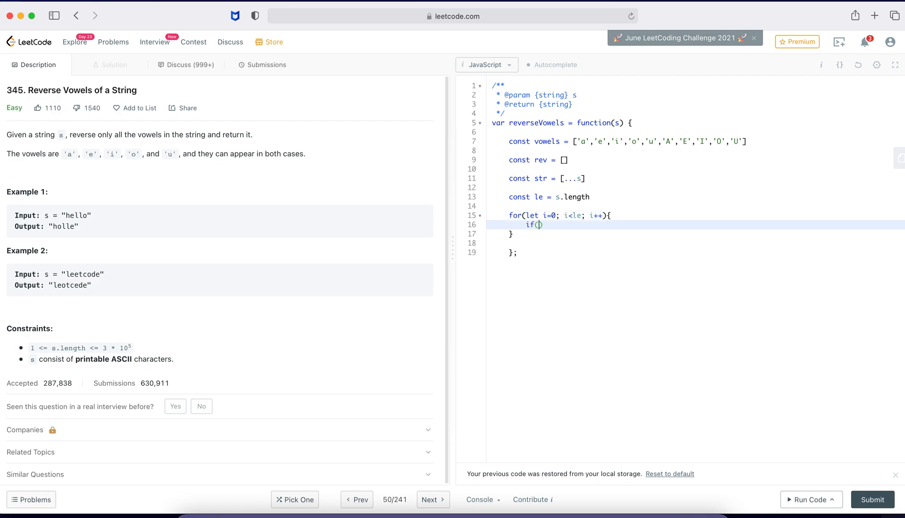
type("vowels.")
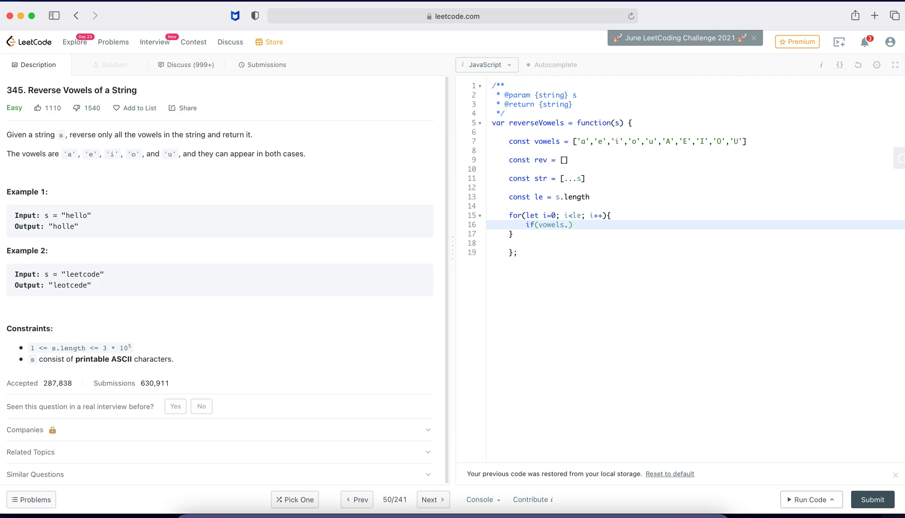
type("incl")
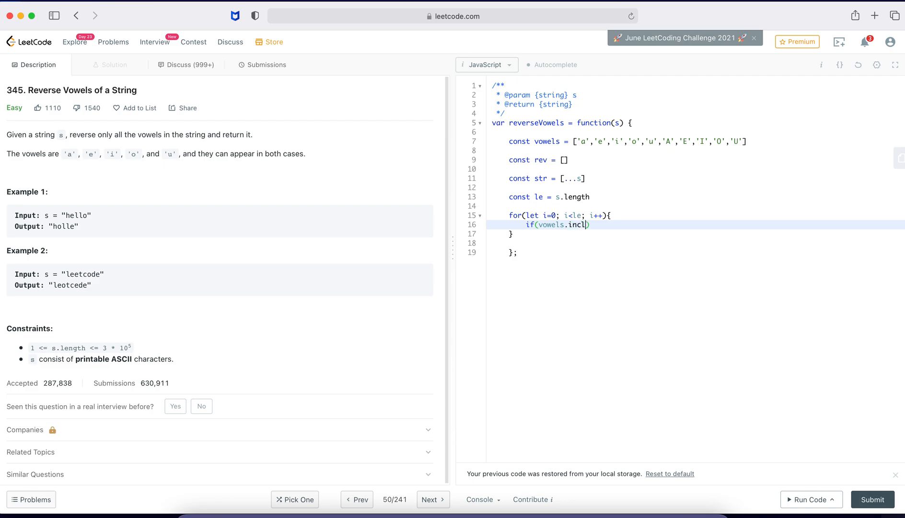
type("udes(s[")
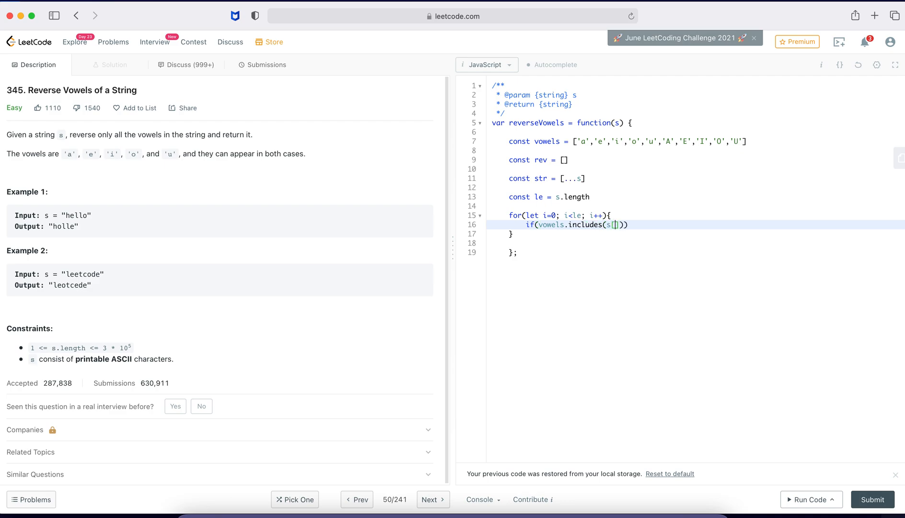
type("i")
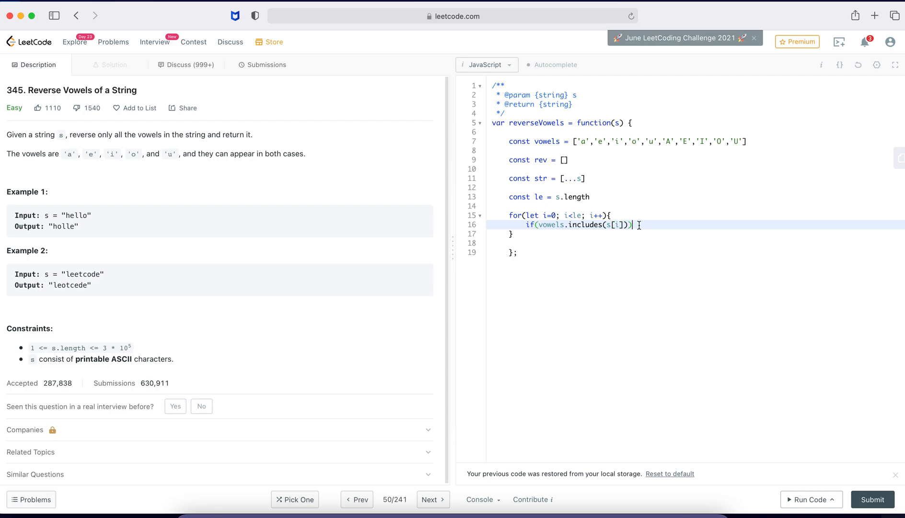
Push s[i] onto rev inside the if, and add a blank line after the loop
type("{")
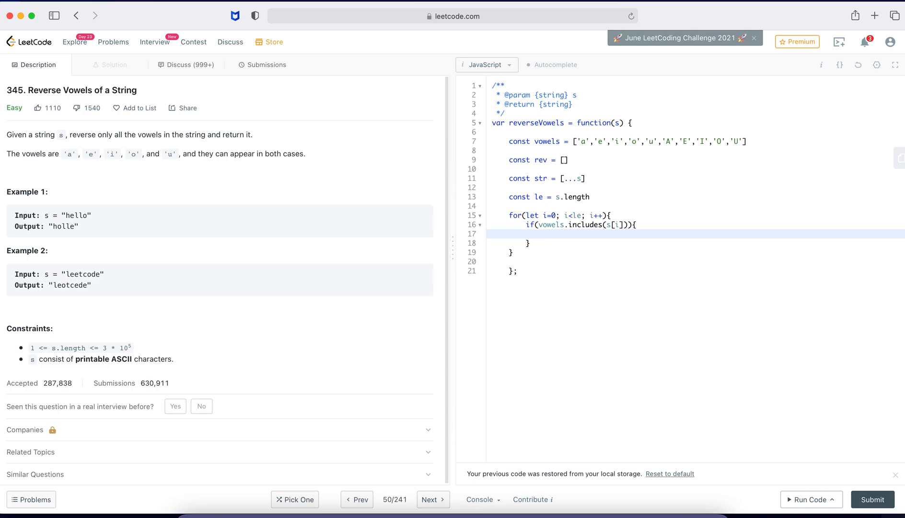
type("rev")
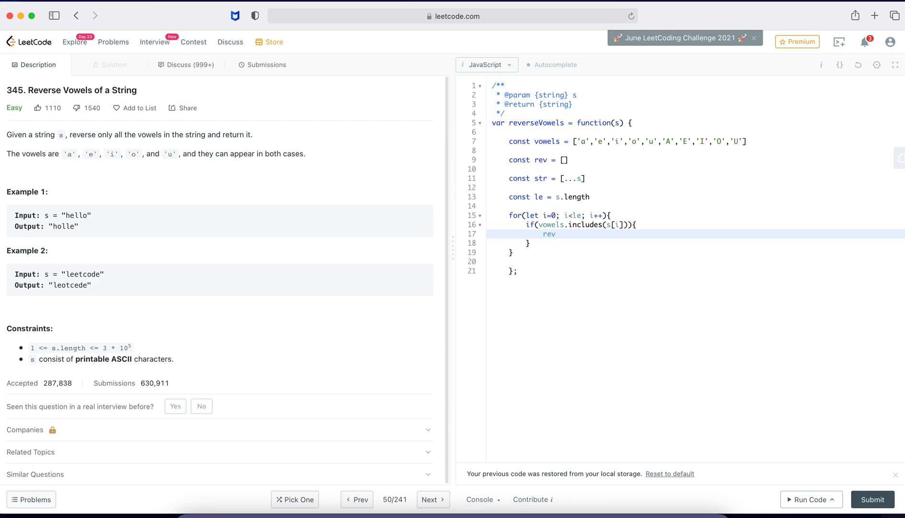
type(".push")
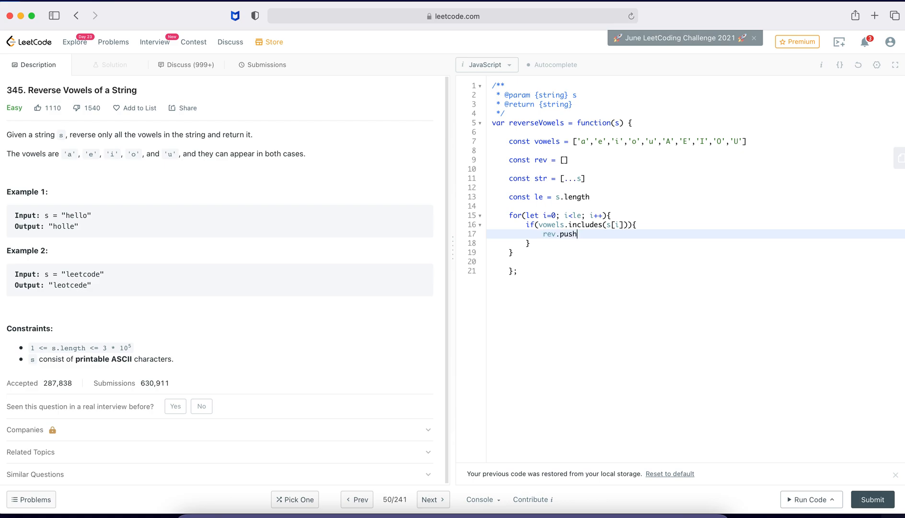
type("(s[i])")
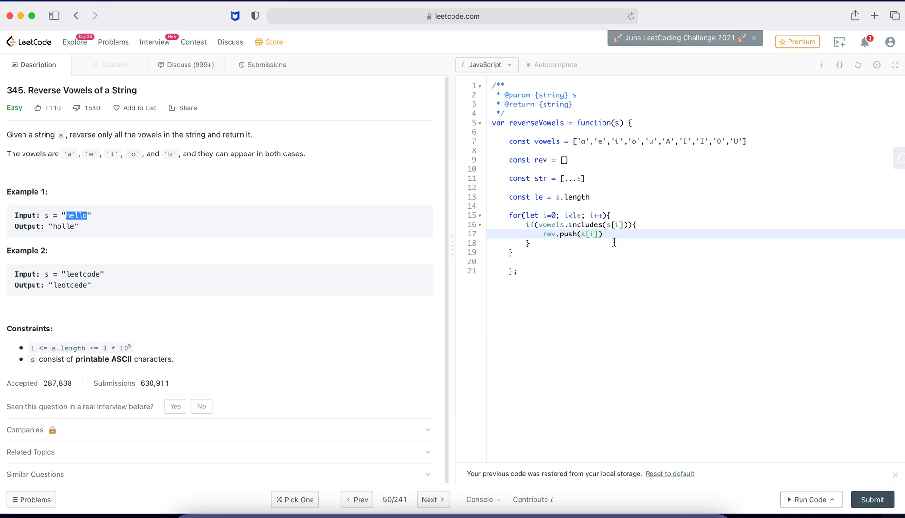
type("/")
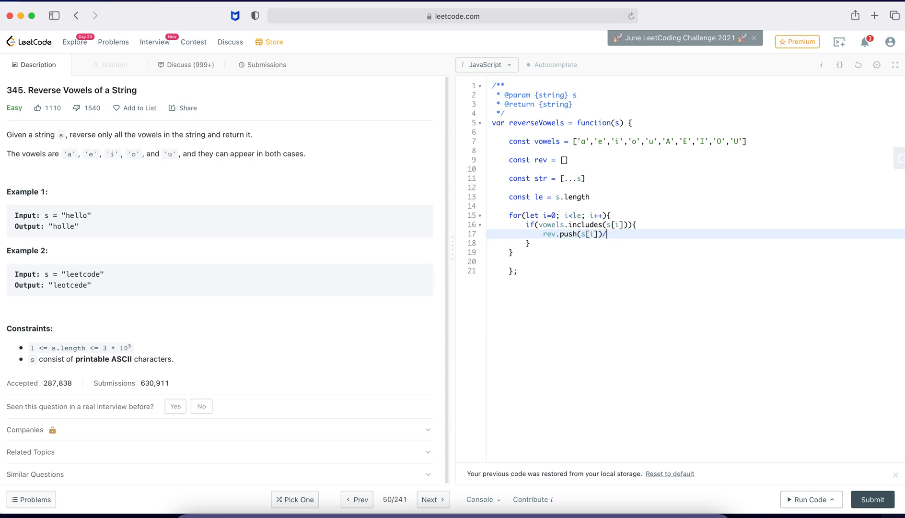
type("/e")
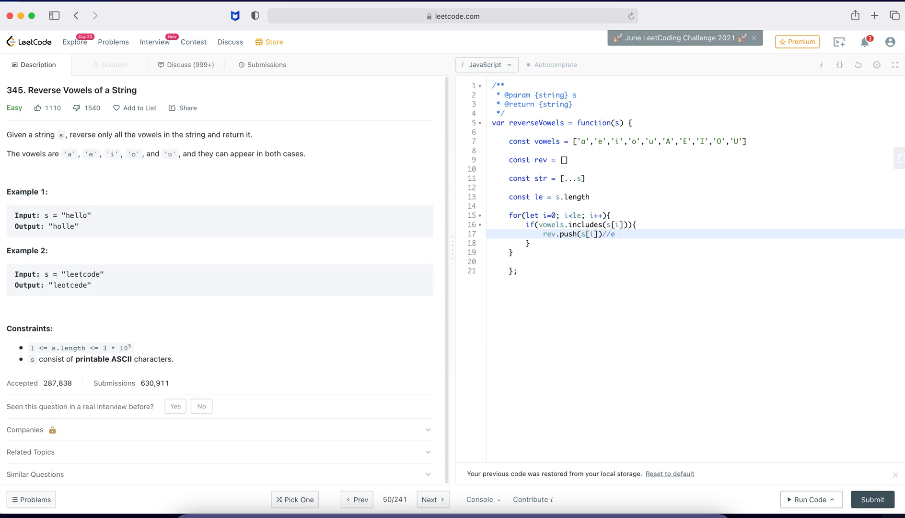
mouse_move(574, 197)
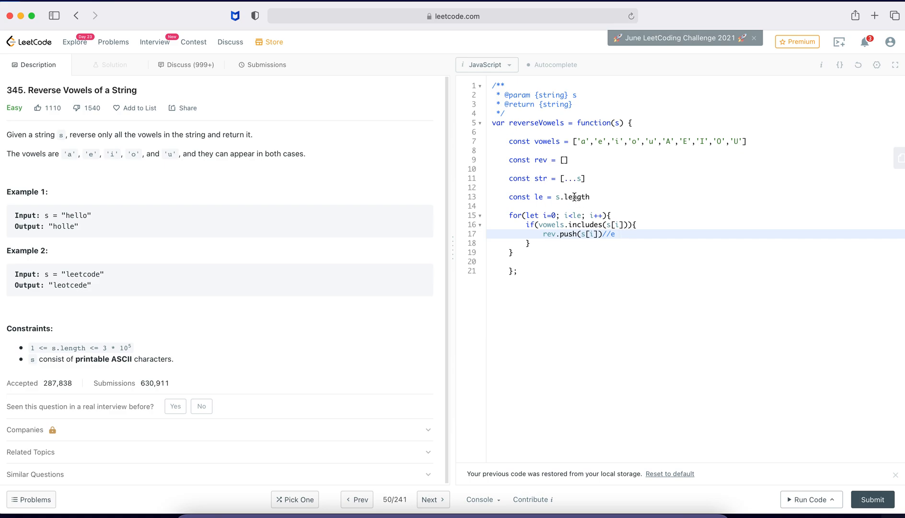
left_click(566, 161)
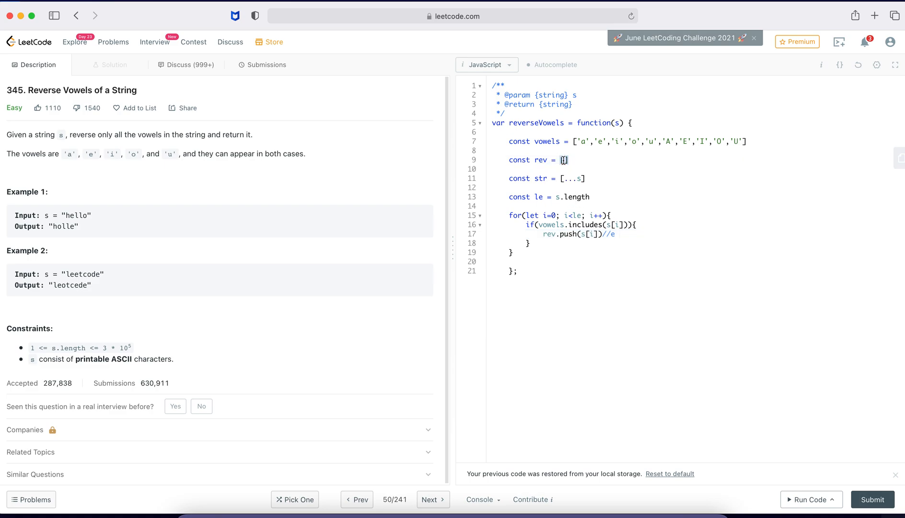
key("enter")
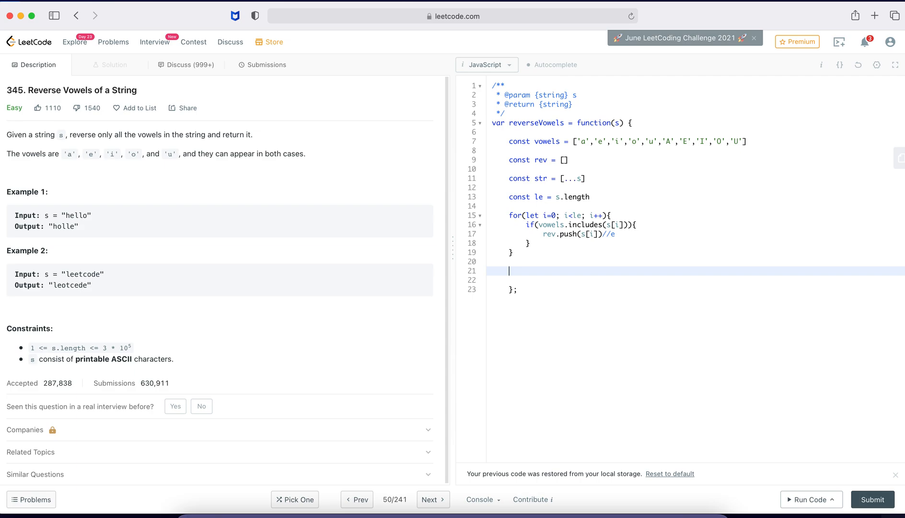
Write the second loop header for (let i=0; i<le) and open its body
type("for(")
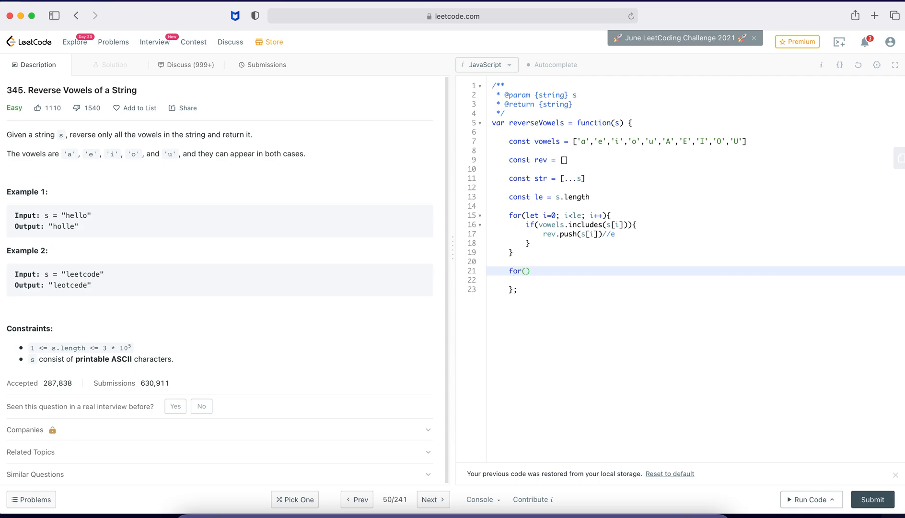
type("let i")
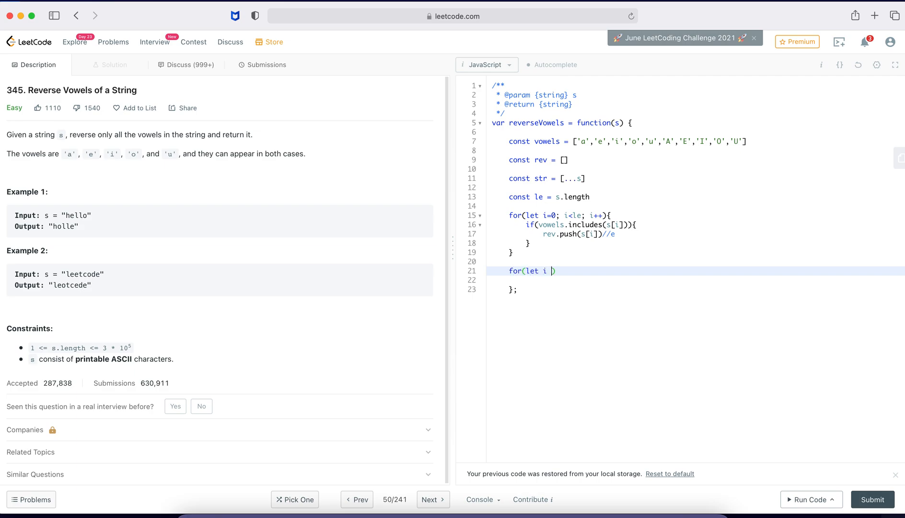
type("=0;")
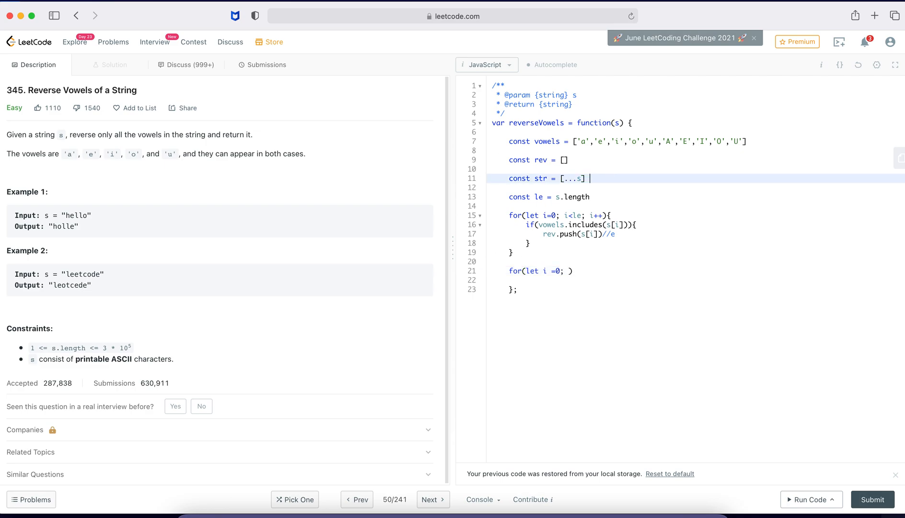
type("//")
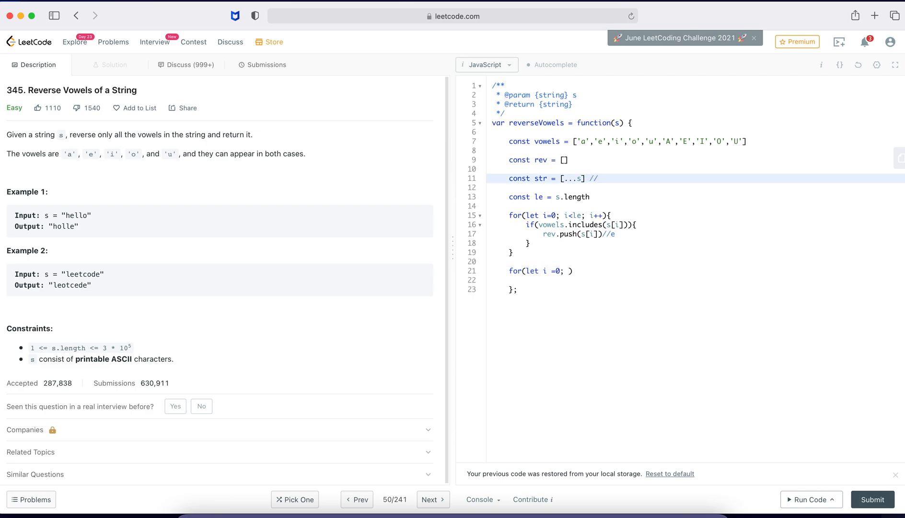
key("Backspace")
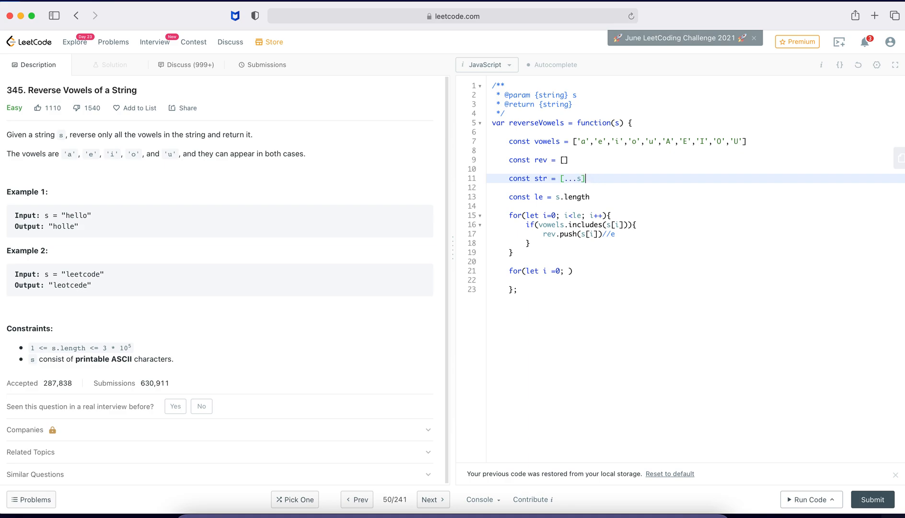
left_click(572, 271)
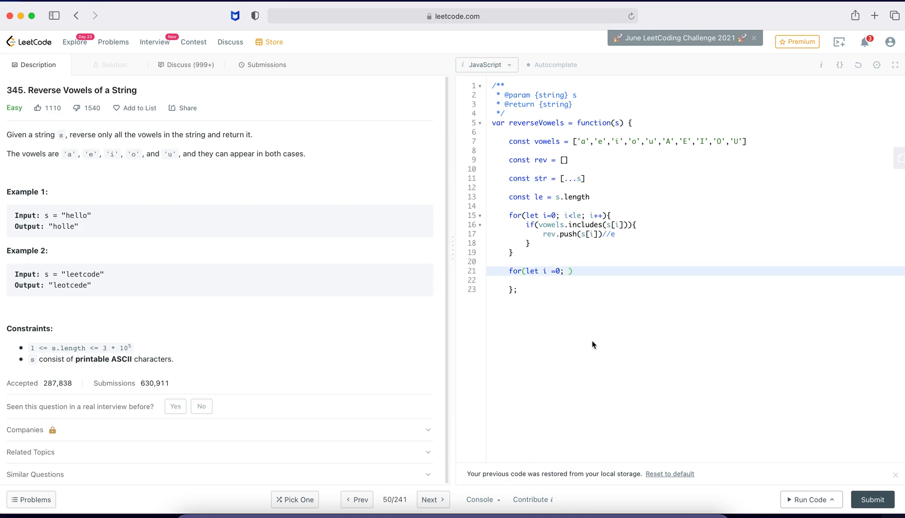
type("i")
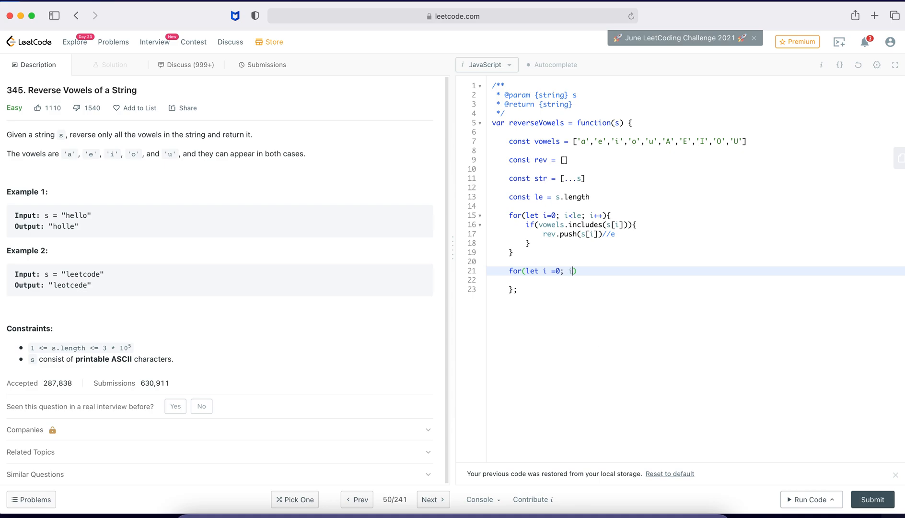
type("<le ; i++")
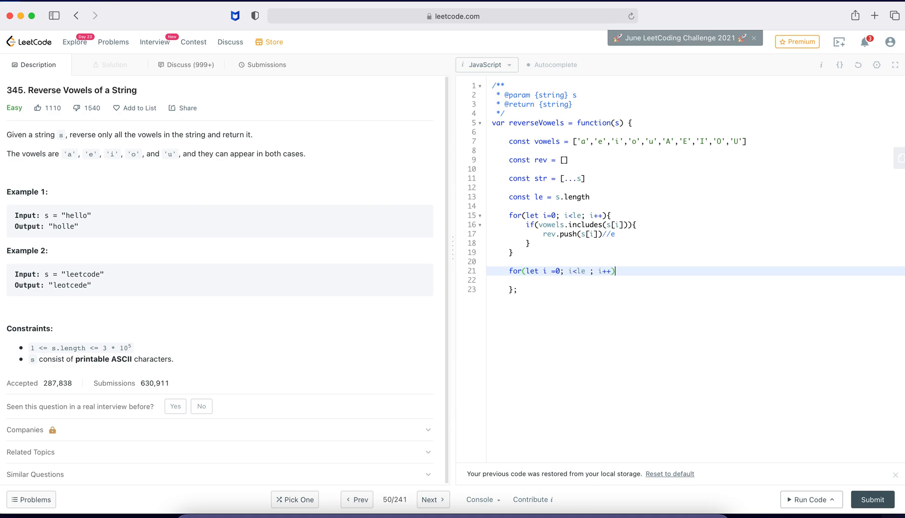
type("{")
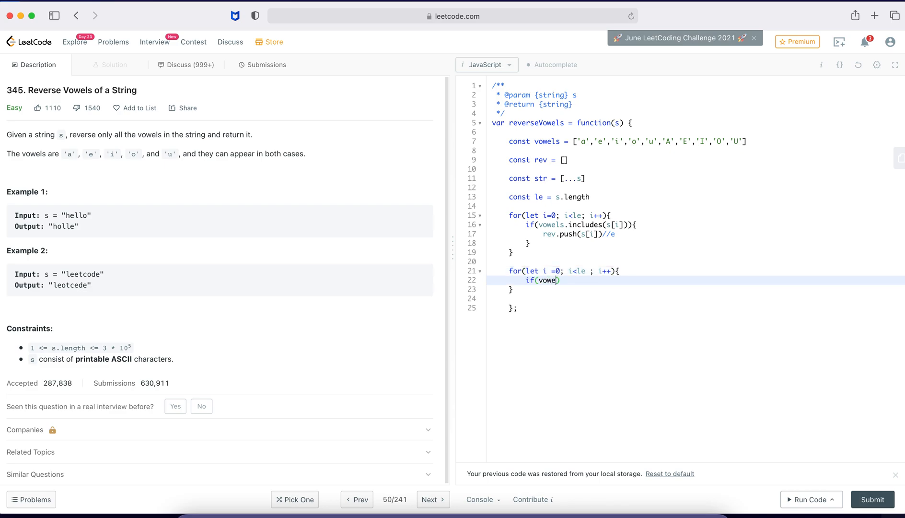
Inside the second loop, set str[i] = rev.pop() when the character is a vowel
type("s.includes(")
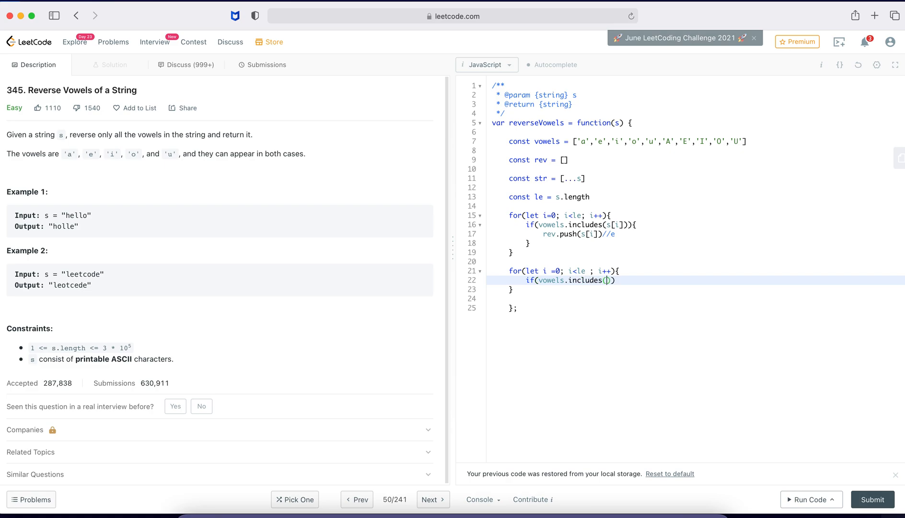
type("str[i]")
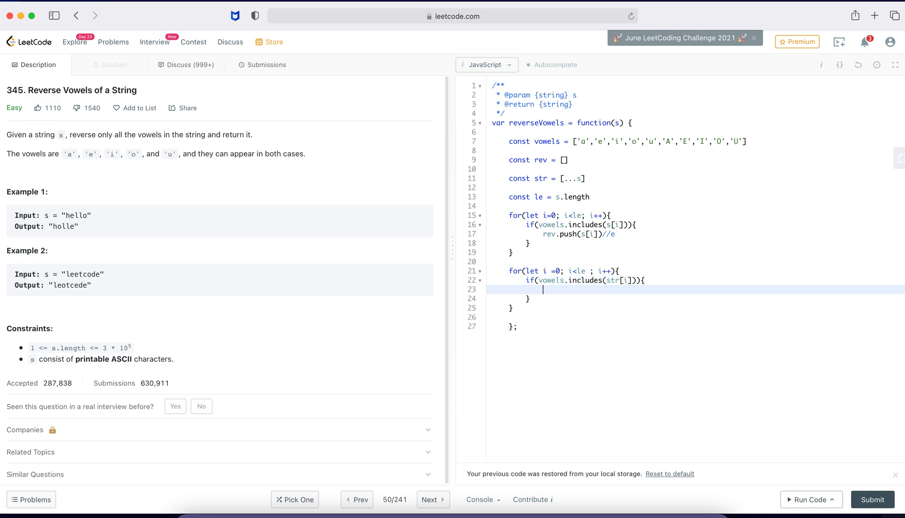
type("str")
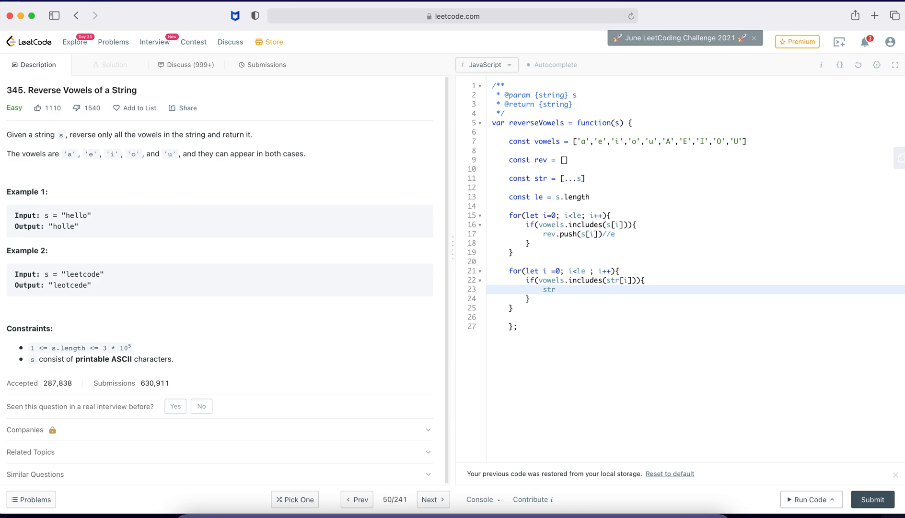
type("[i]=")
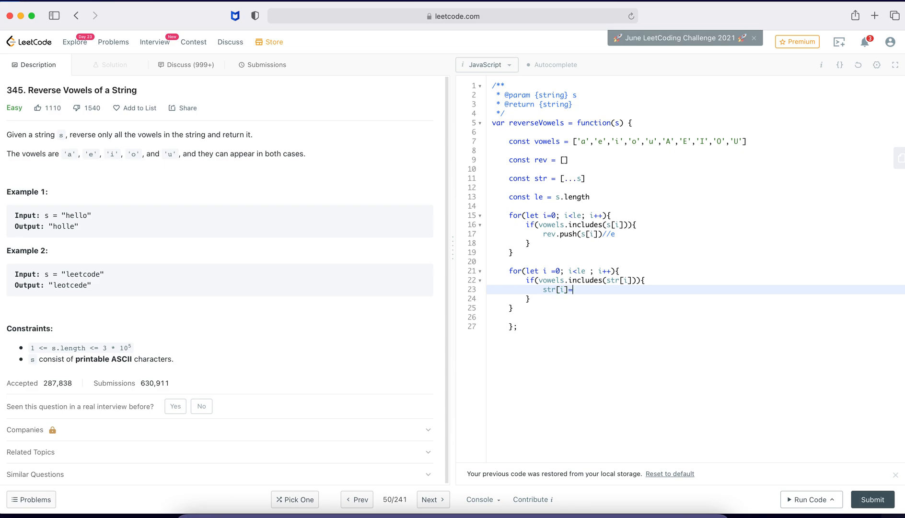
type("rev")
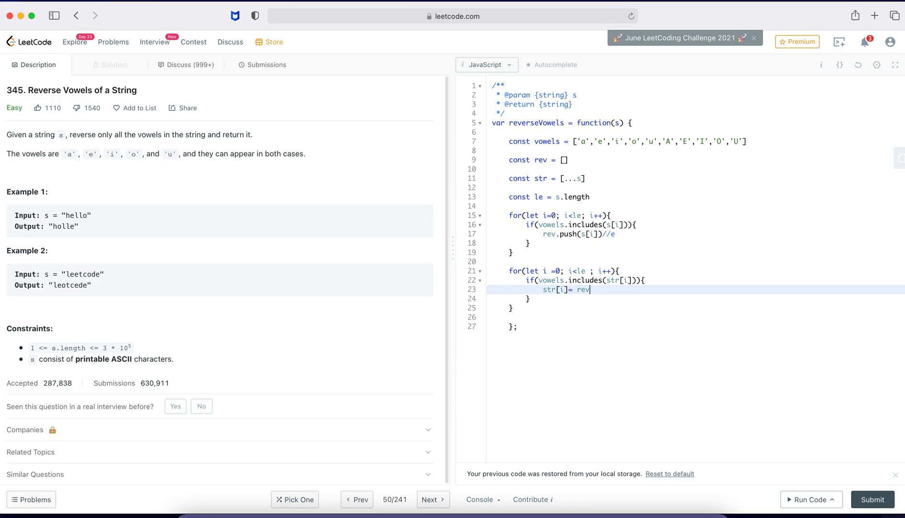
type(".pop()")
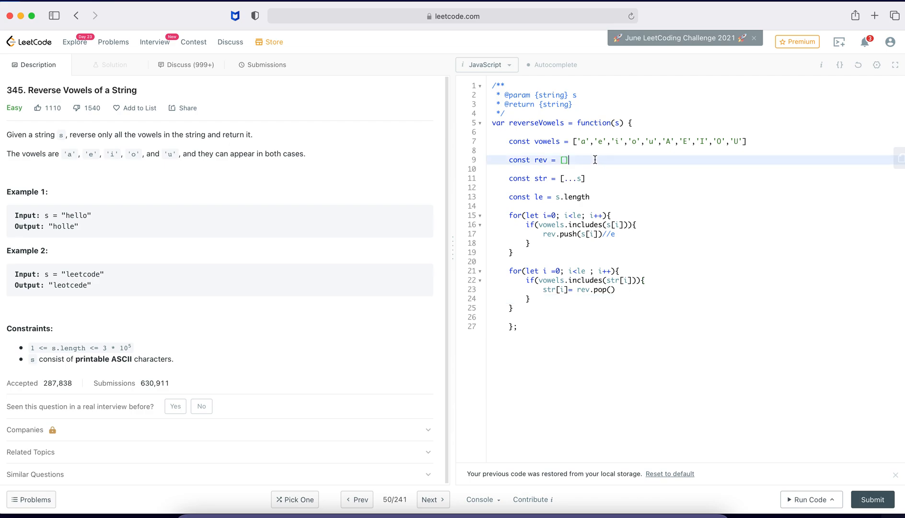
Annotate the rev line with '// [e,o]' and the str line with '0, e'
type("// []")
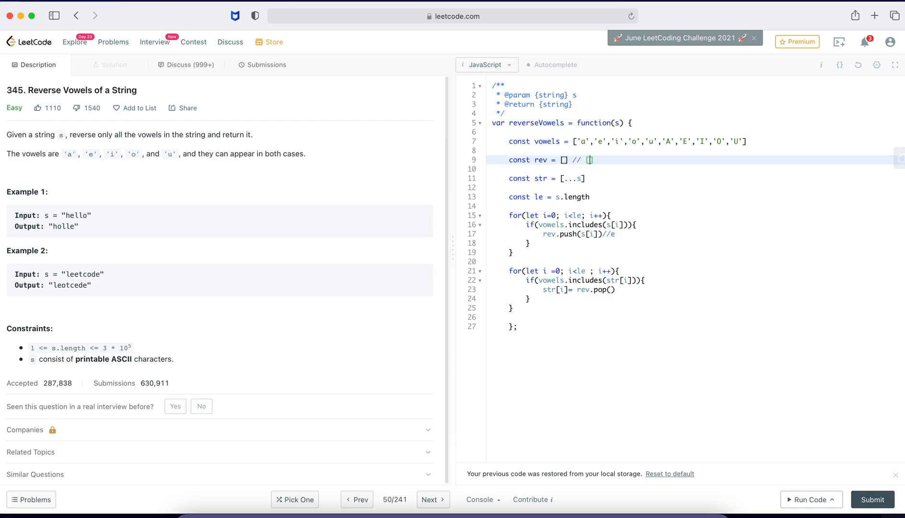
type("e,")
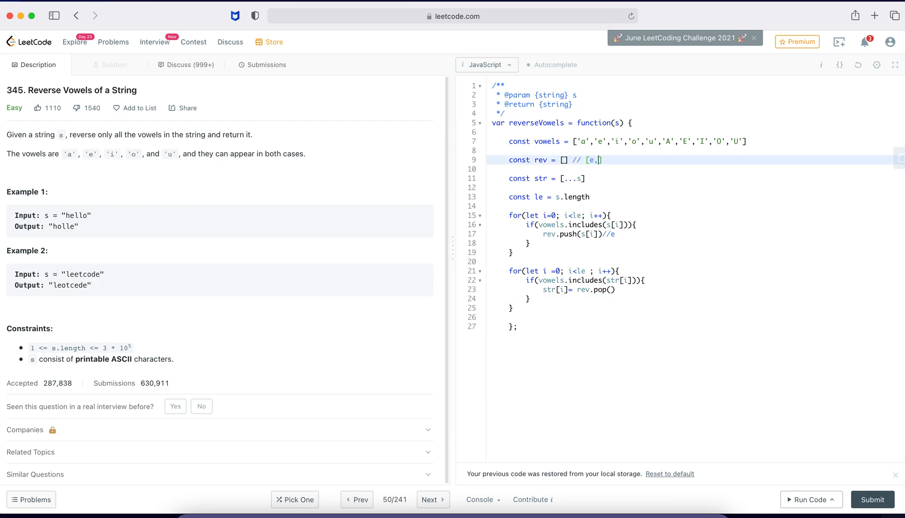
type("o")
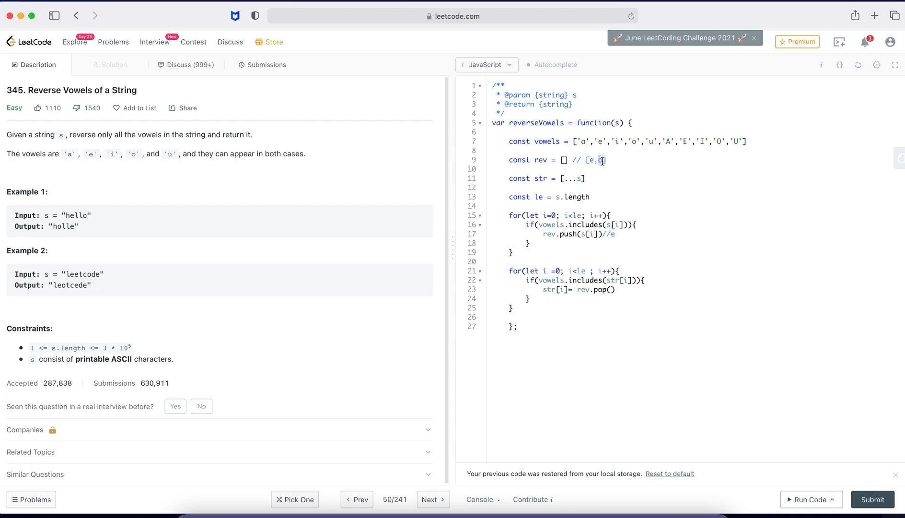
type("o")
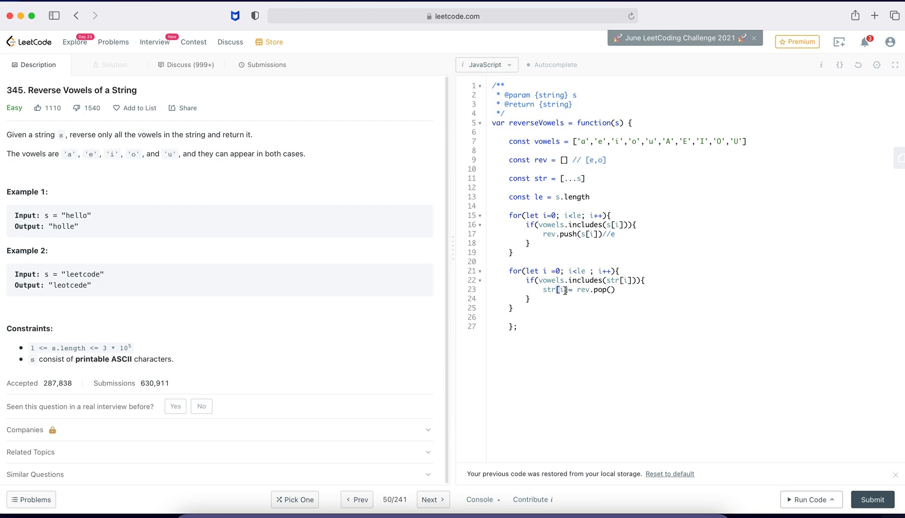
mouse_move(605, 167)
type(" //")
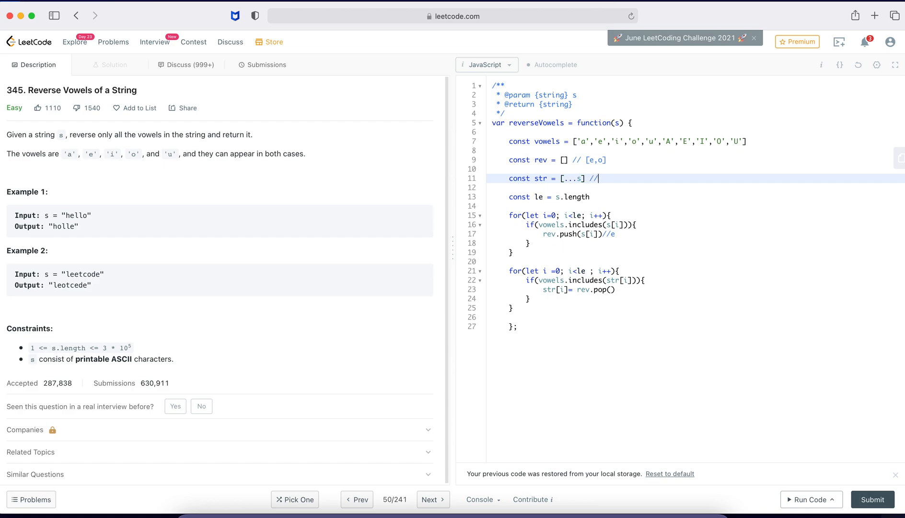
type("0,")
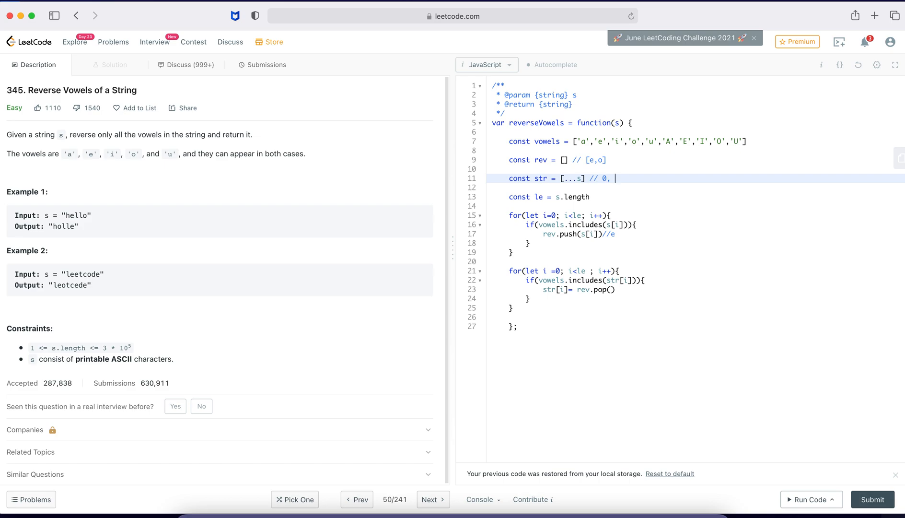
type("e")
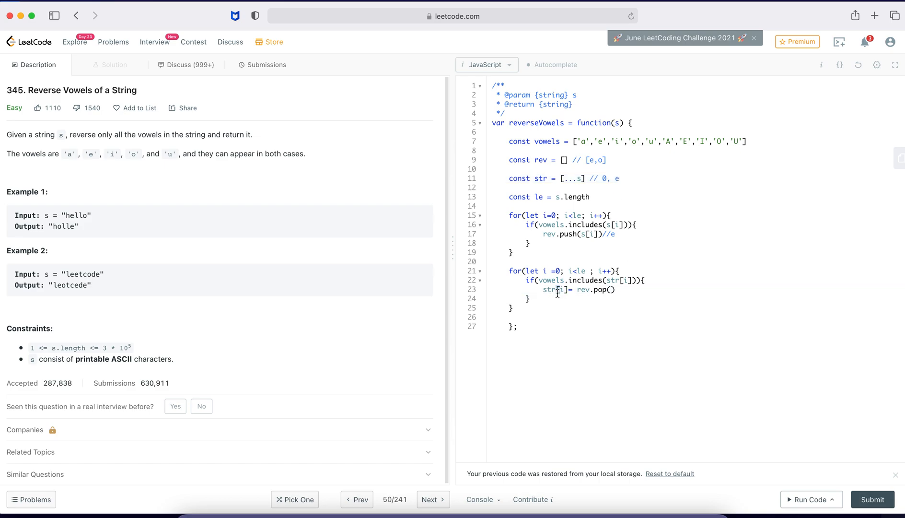
left_click(551, 289)
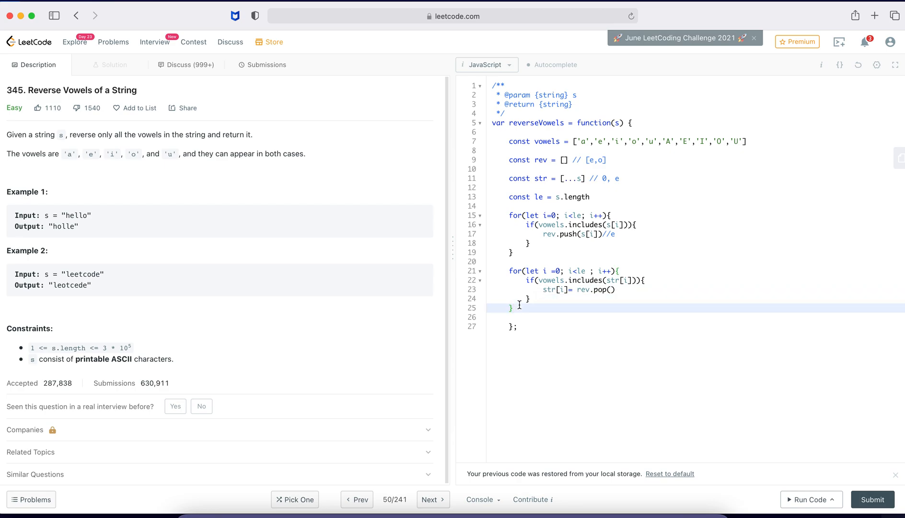
Add return str.join("") as the function's final line
type("retu")
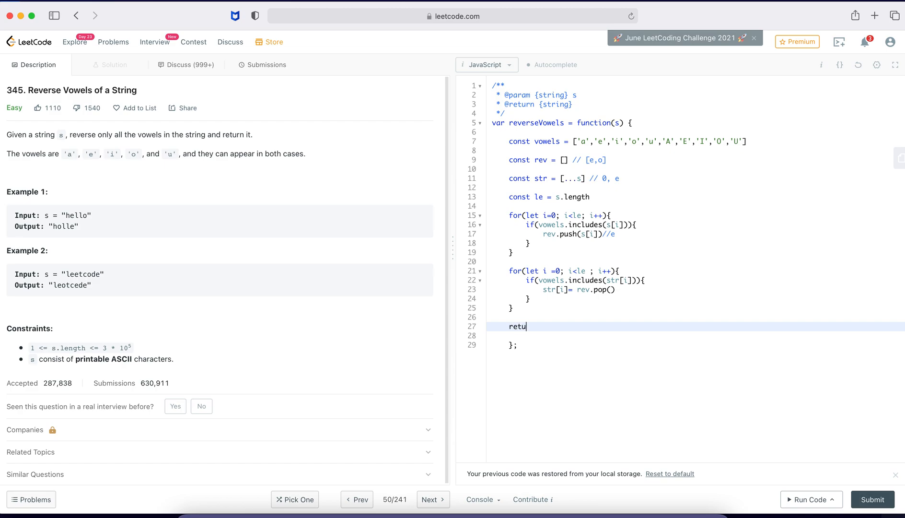
type("rn str")
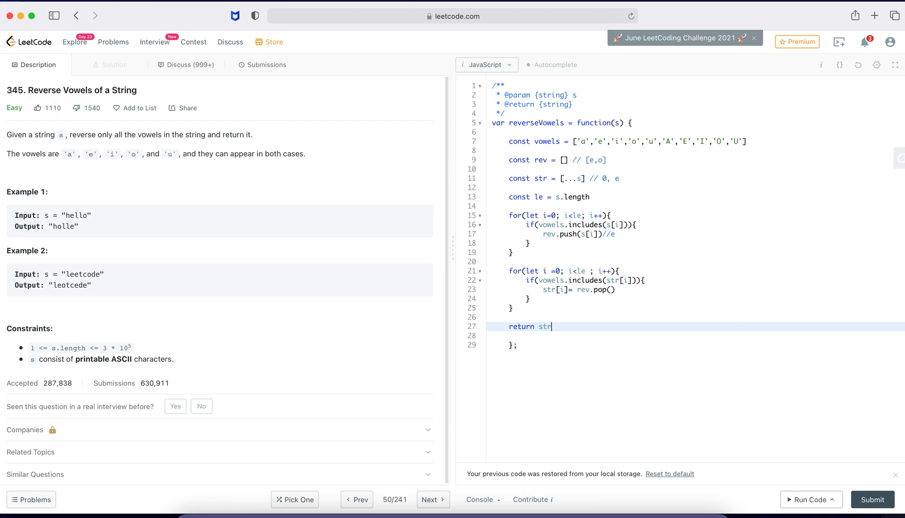
type(".join")
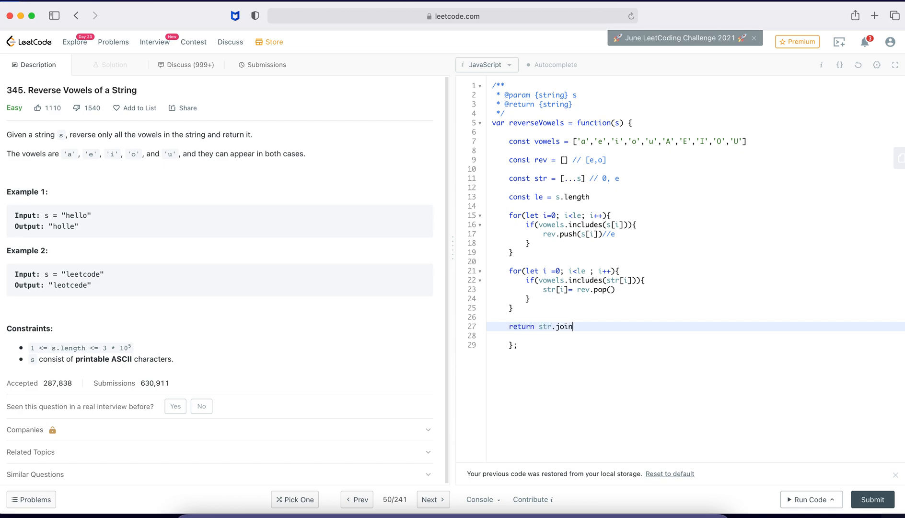
type("(\"\")")
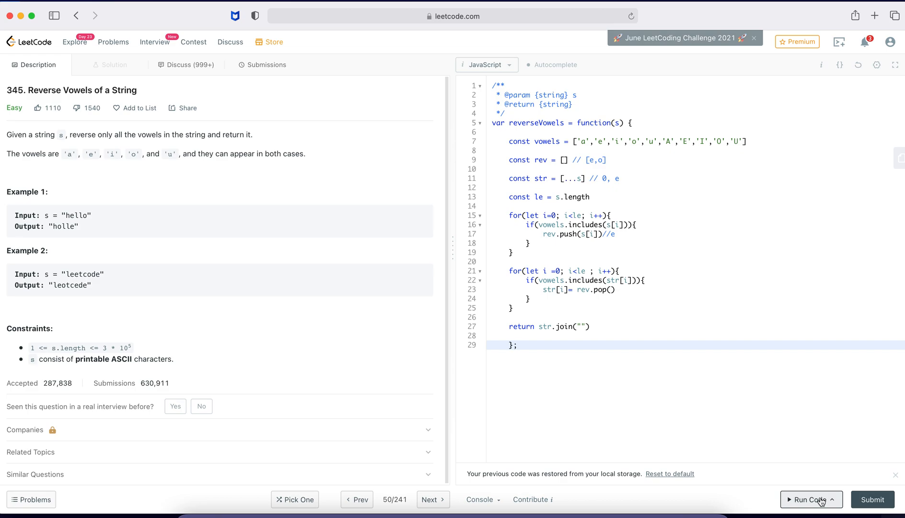
Run the code on "hello" and get Accepted with output "holle"
left_click(517, 344)
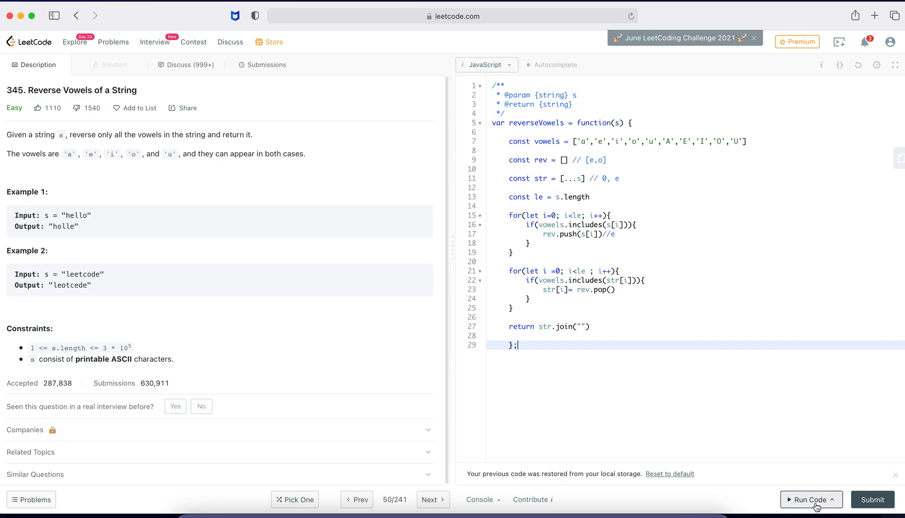
left_click(811, 499)
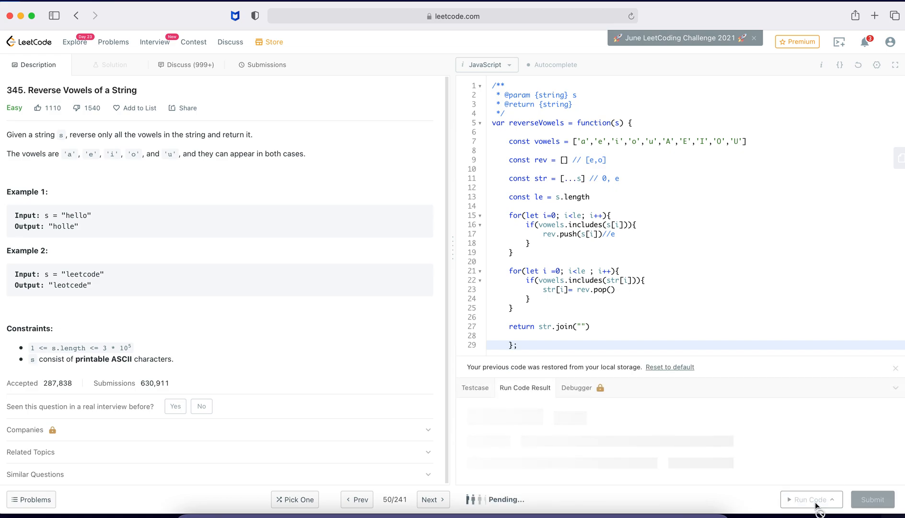
left_click(812, 499)
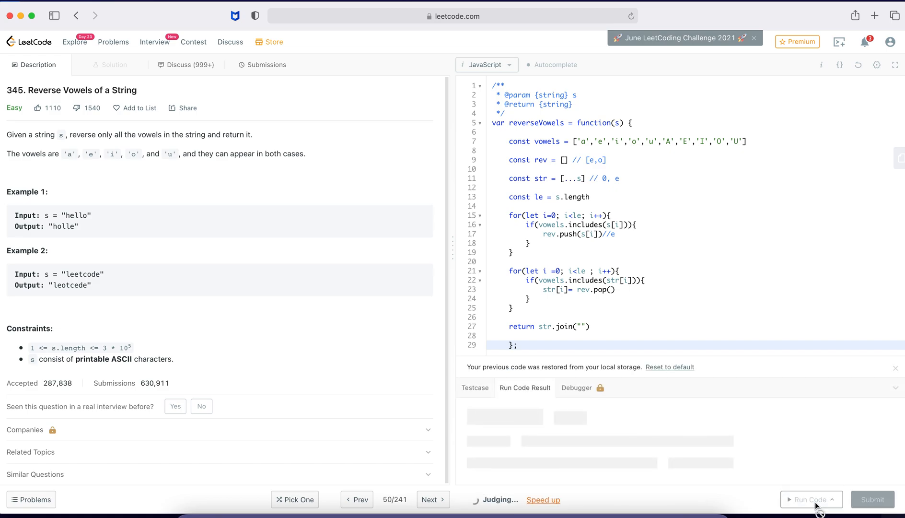
left_click(812, 499)
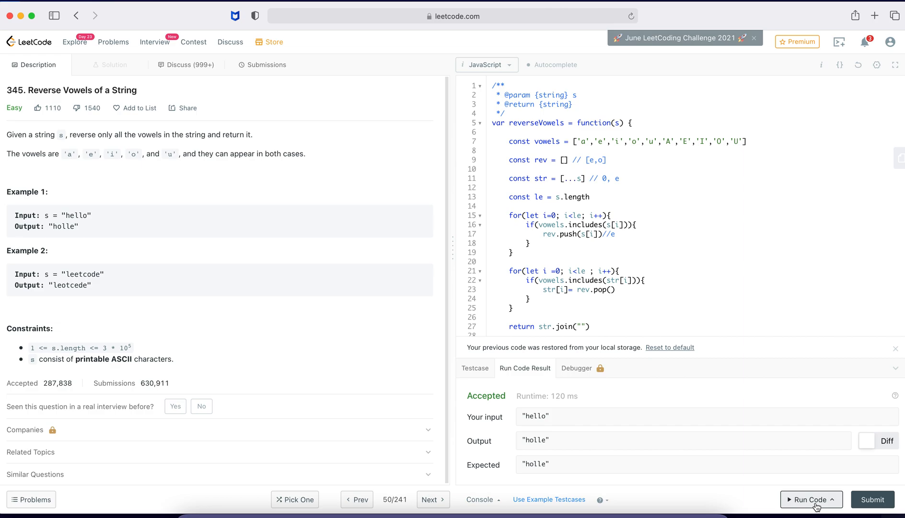
mouse_move(533, 449)
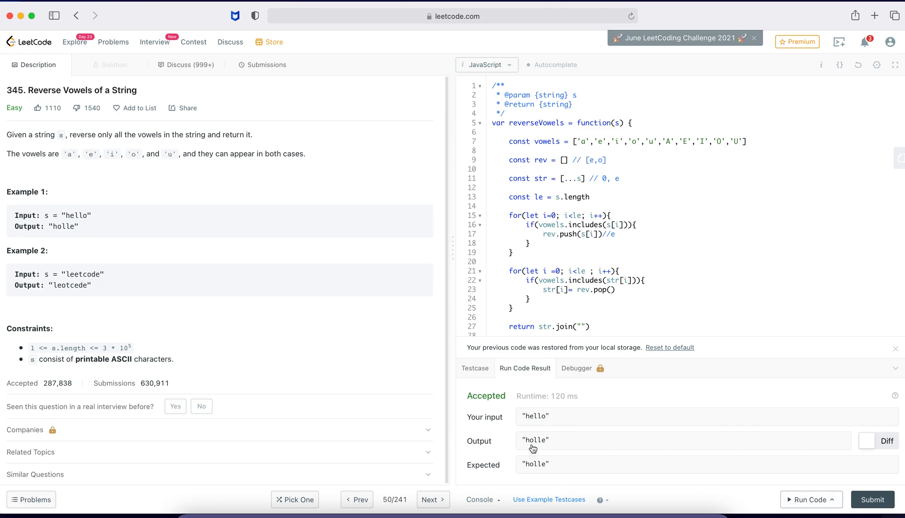
mouse_move(549, 421)
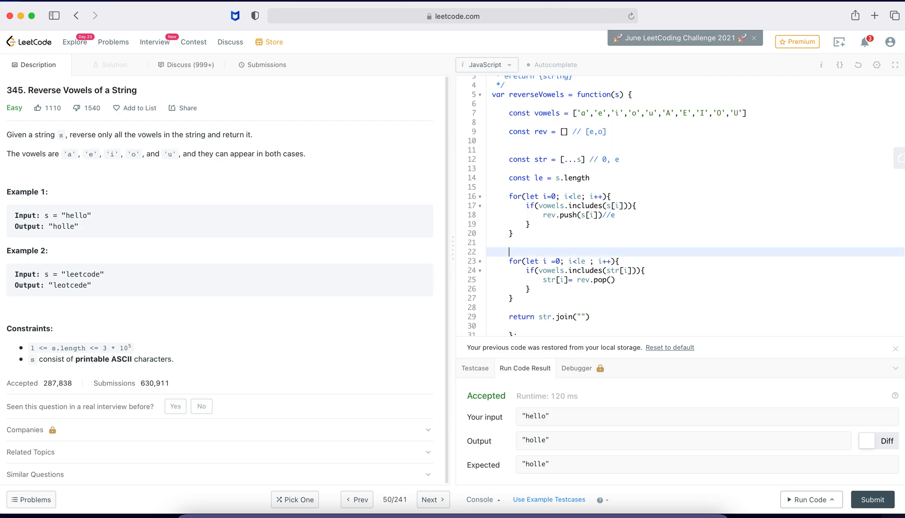
Add console.log(rev) with the trace comment '[e,0]'
type("console.l")
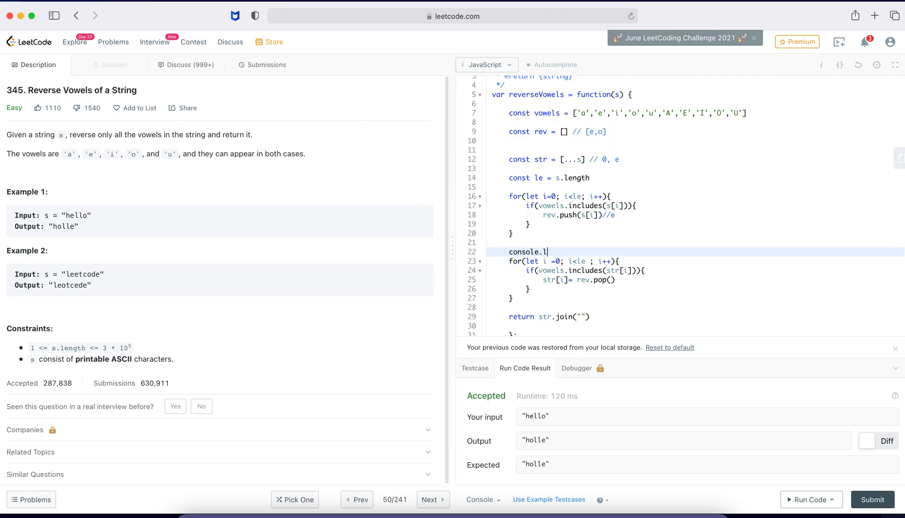
type("og(rev)")
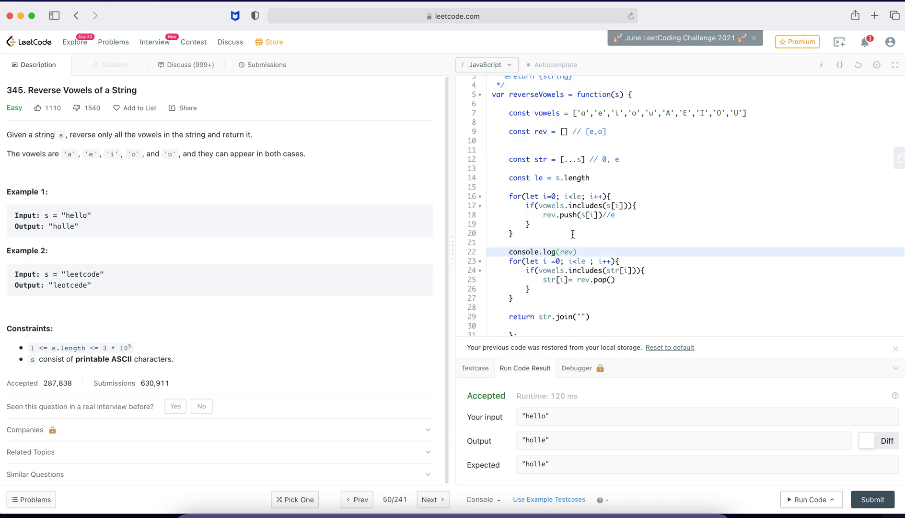
type("//")
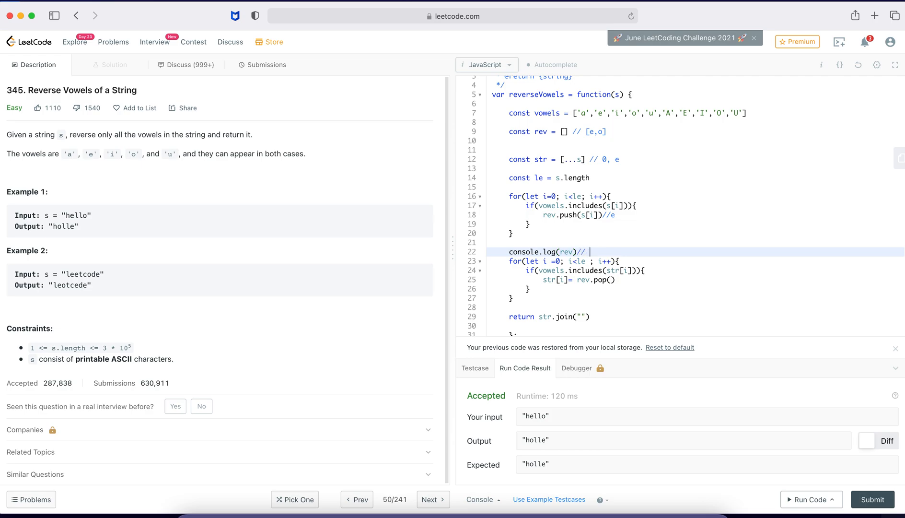
type("[e,0]")
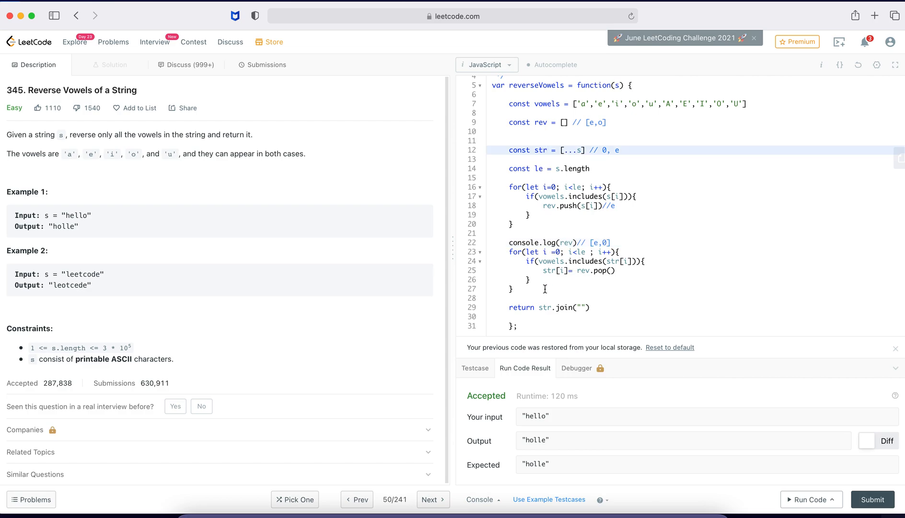
key("enter")
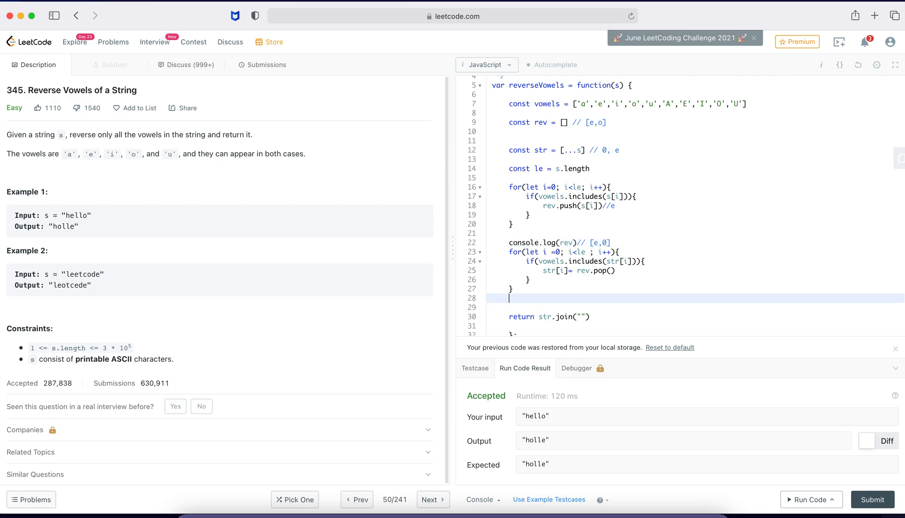
Add console.log(str) with the trace comment 'e,o' on the next line
type("console")
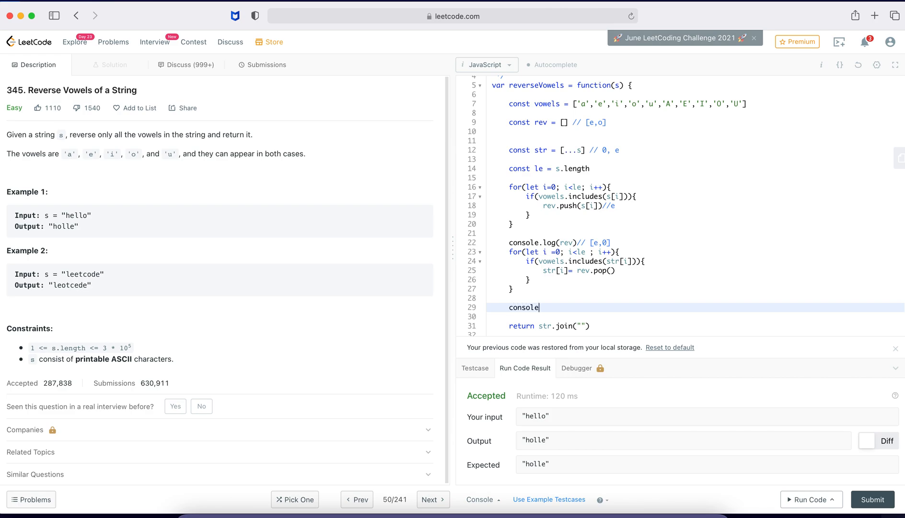
type(".log()")
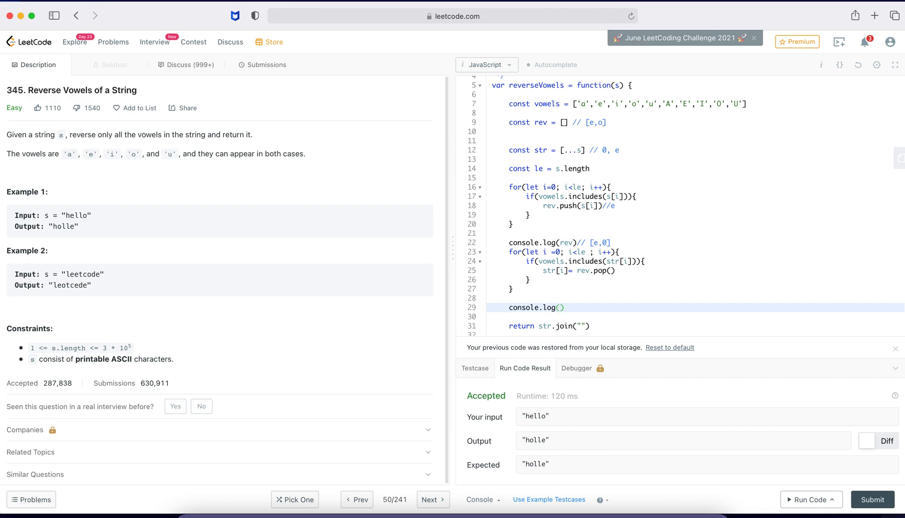
type("str")
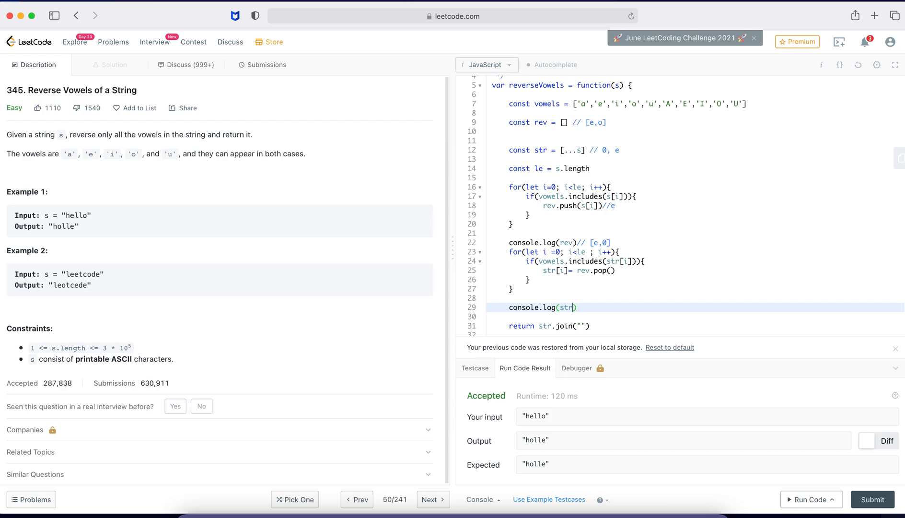
type("//")
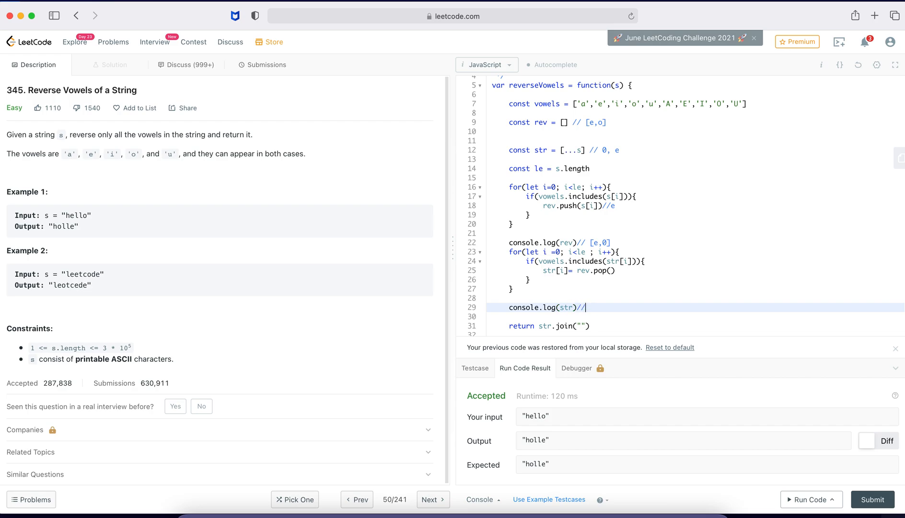
mouse_move(609, 218)
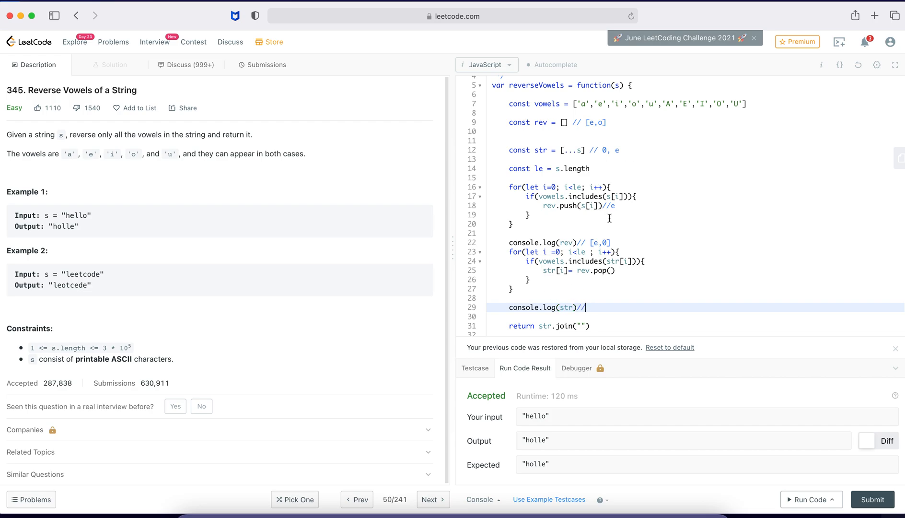
mouse_move(680, 210)
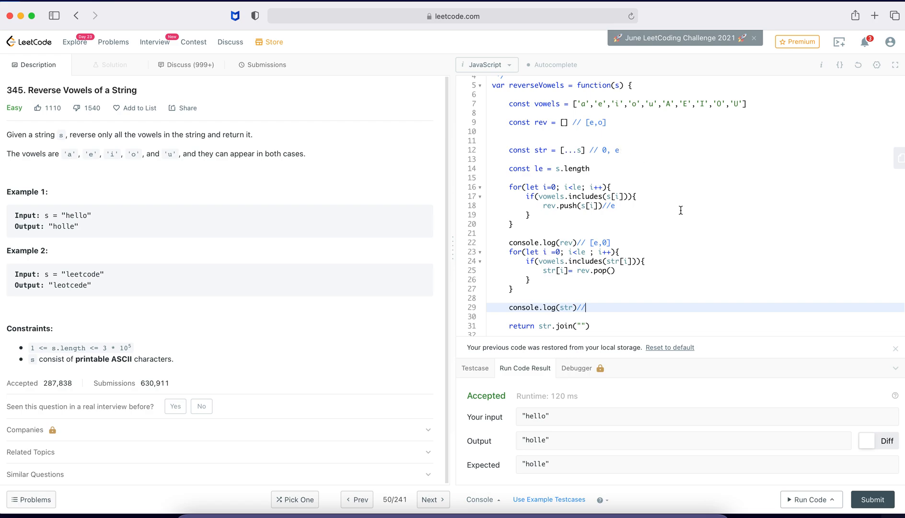
type("e")
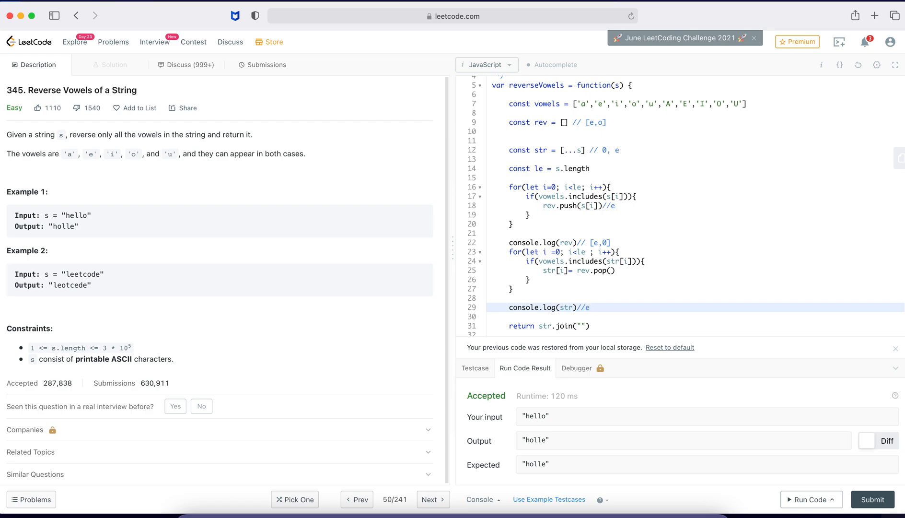
type(",o")
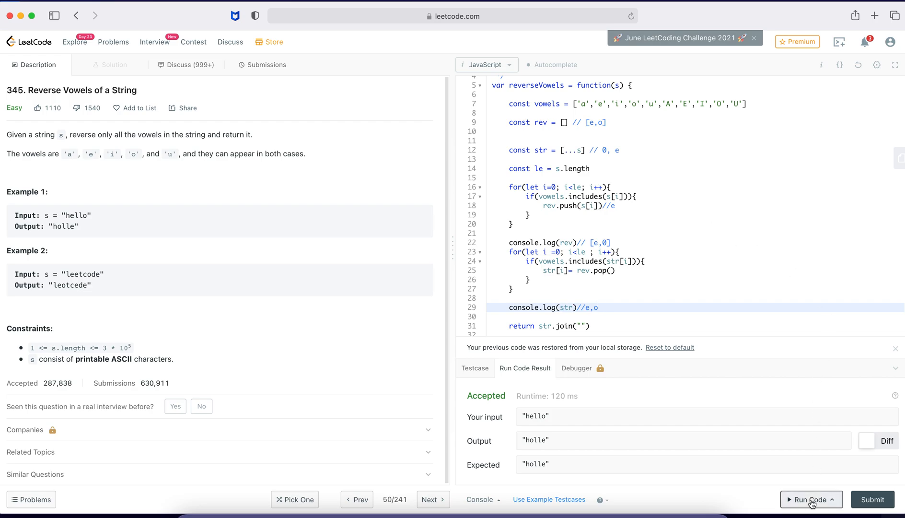
Run the logged code to see [e,o] and h,o,l,l,e, then select the testcase input
left_click(811, 500)
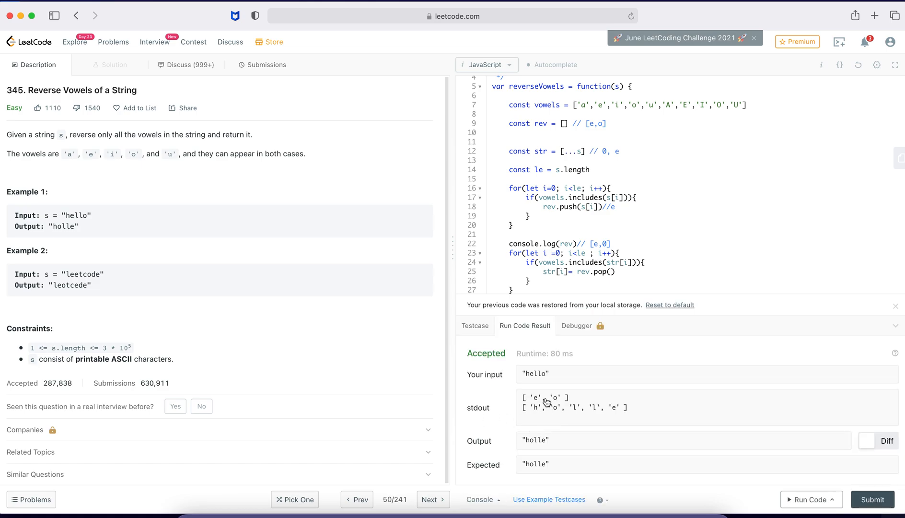
mouse_move(560, 403)
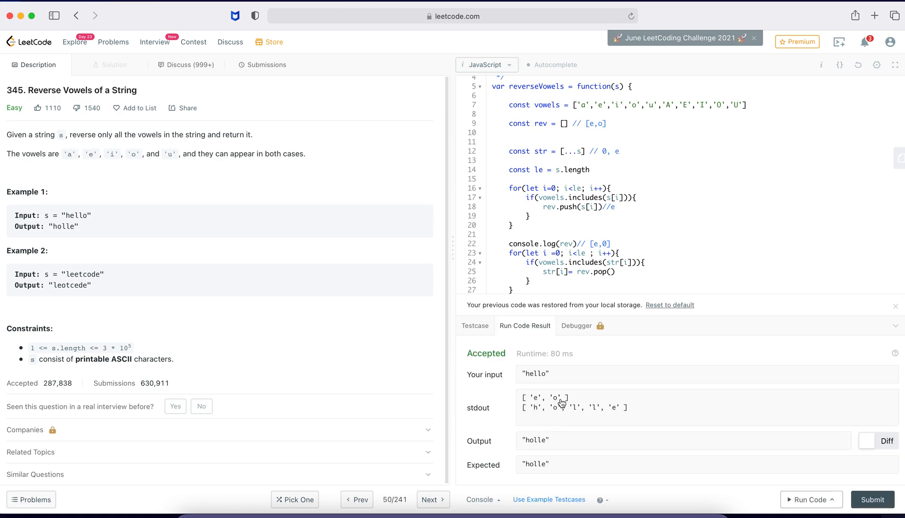
mouse_move(553, 413)
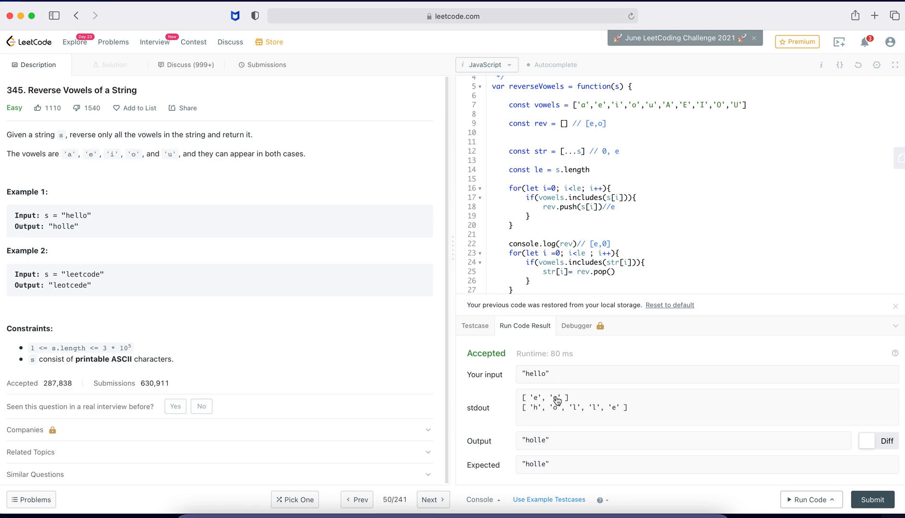
mouse_move(557, 413)
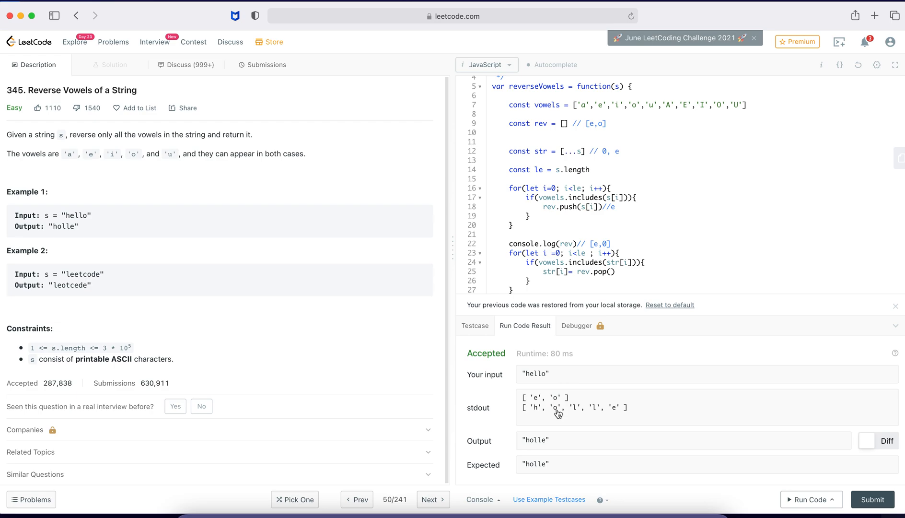
mouse_move(557, 413)
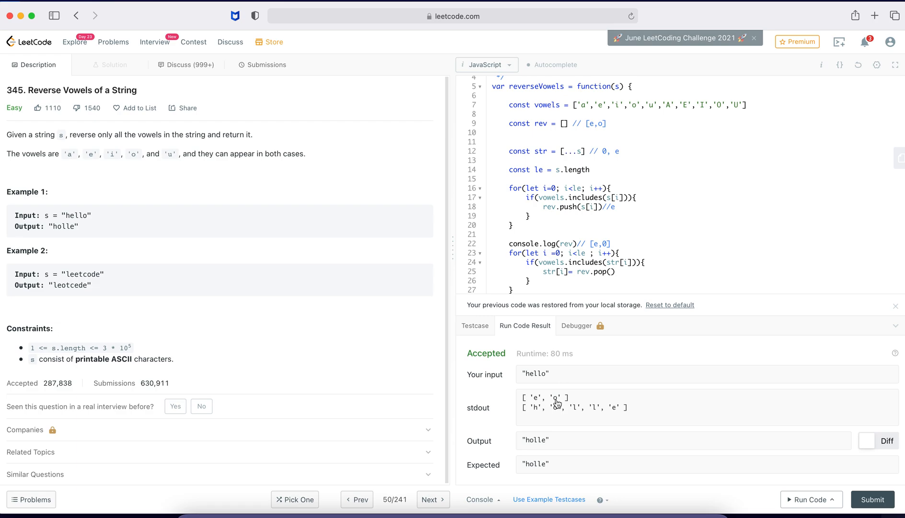
mouse_move(617, 414)
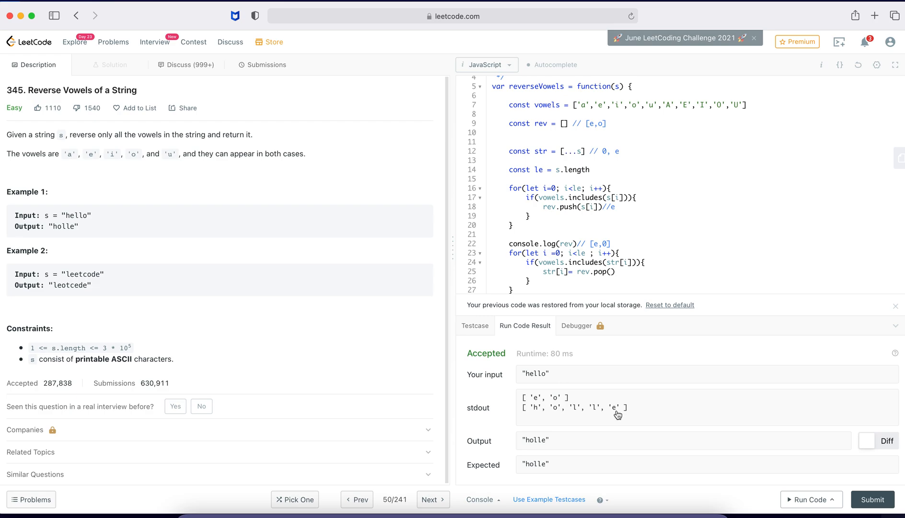
double_click(83, 274)
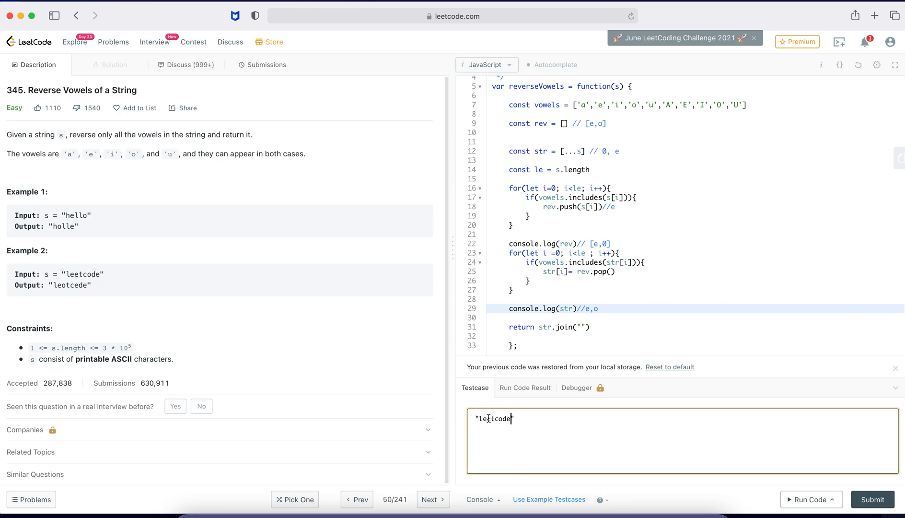
Run the code on "leetcode", logging vowels e,e,o,e and outputting "leotcede" as expected
left_click(811, 500)
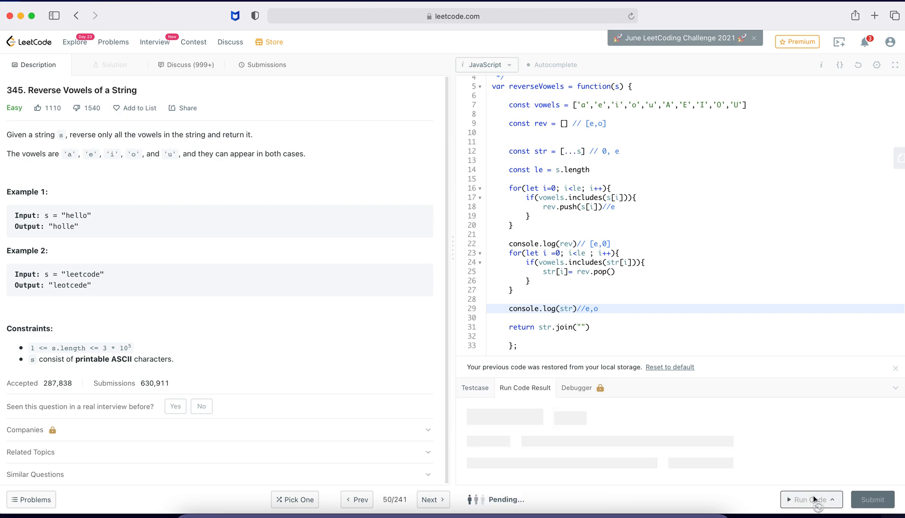
left_click(812, 499)
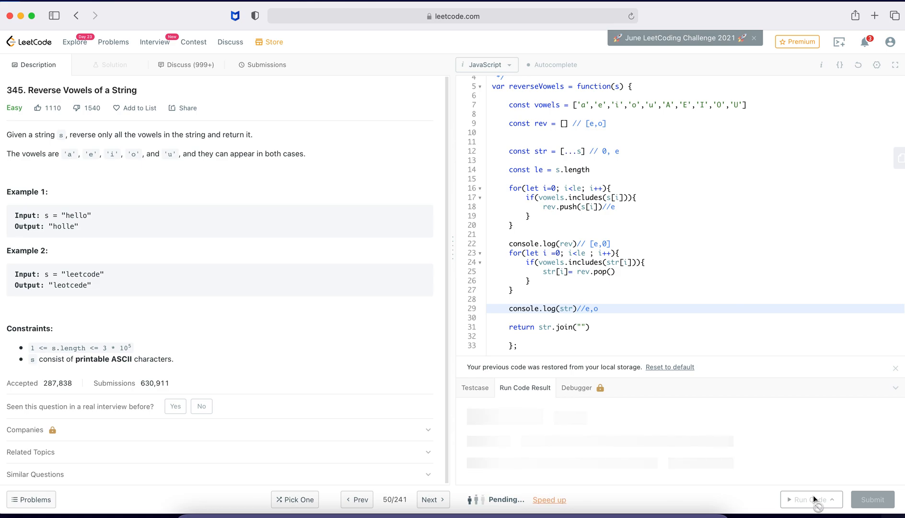
left_click(811, 500)
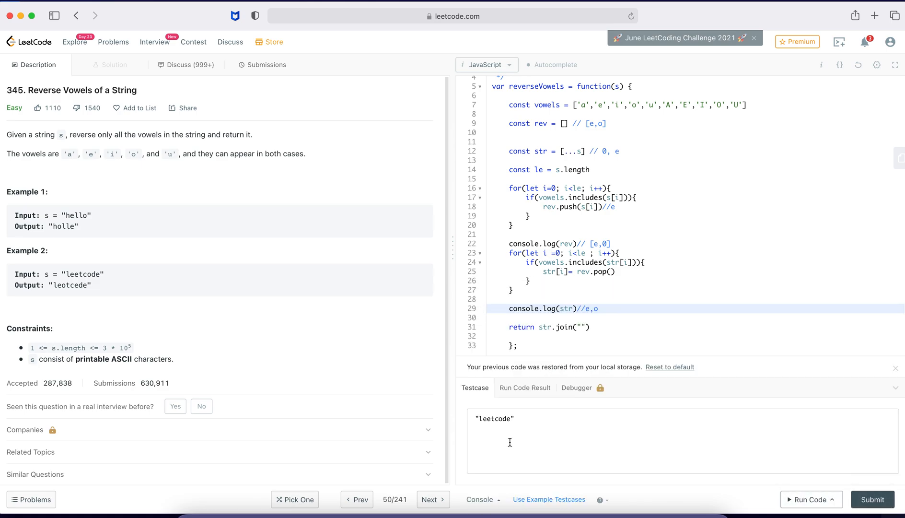
left_click(811, 499)
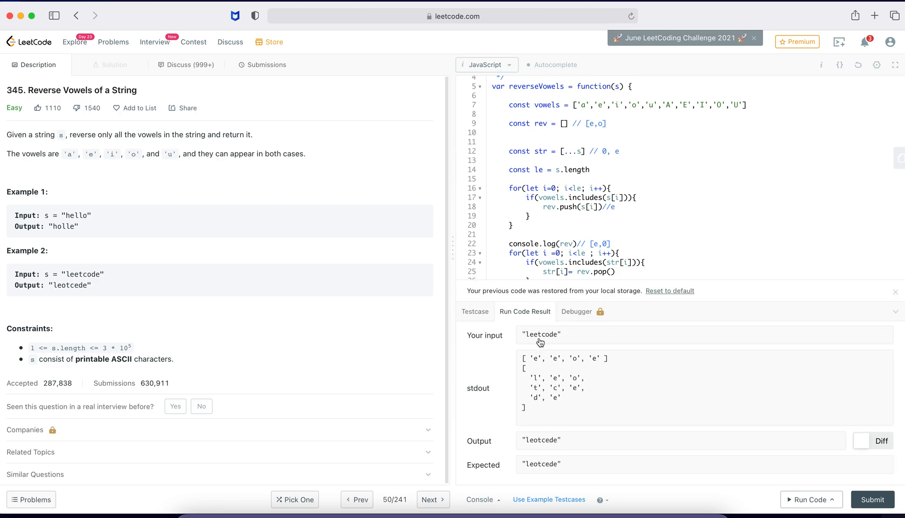
mouse_move(541, 445)
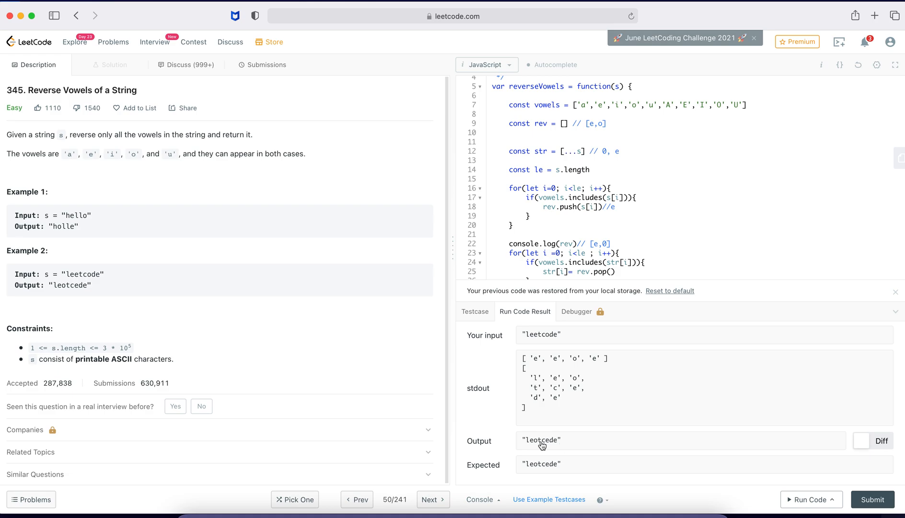
mouse_move(559, 447)
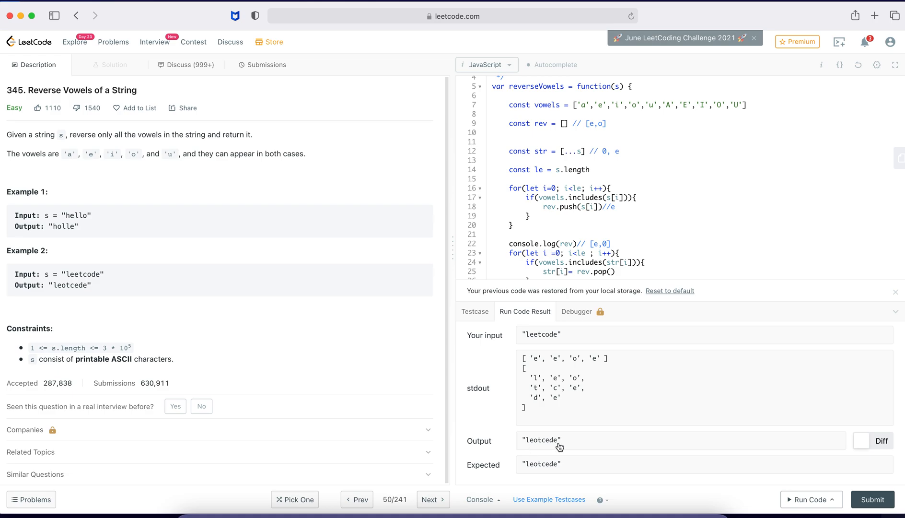
mouse_move(538, 446)
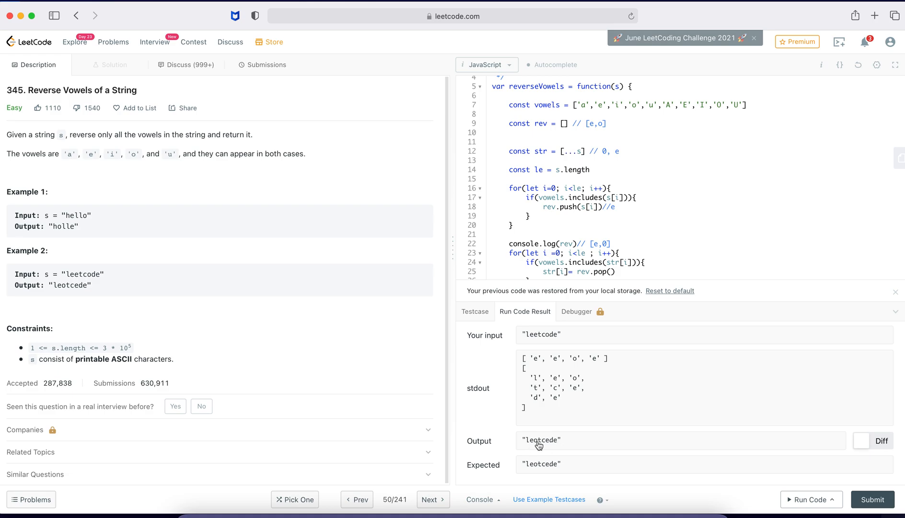
mouse_move(558, 441)
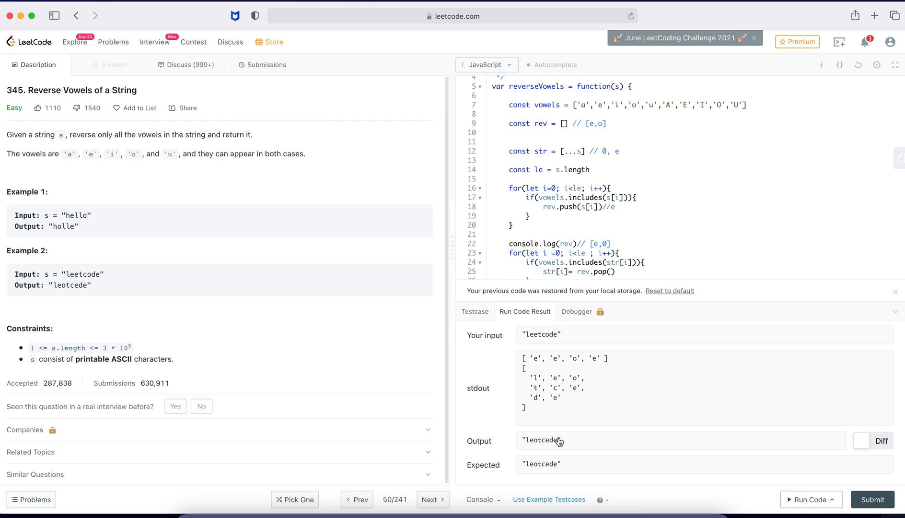
mouse_move(606, 474)
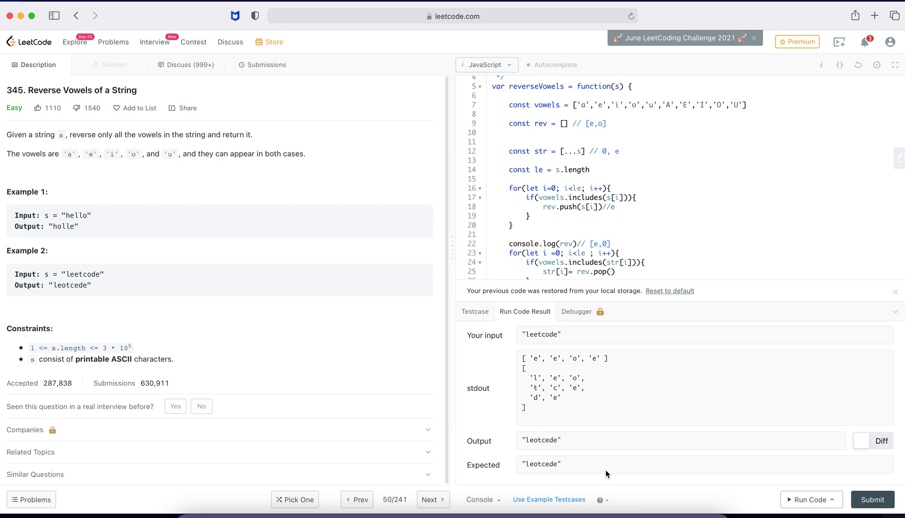
Submit reverseVowels and get Accepted at 164 ms runtime, 51.5 MB memory
left_click(872, 499)
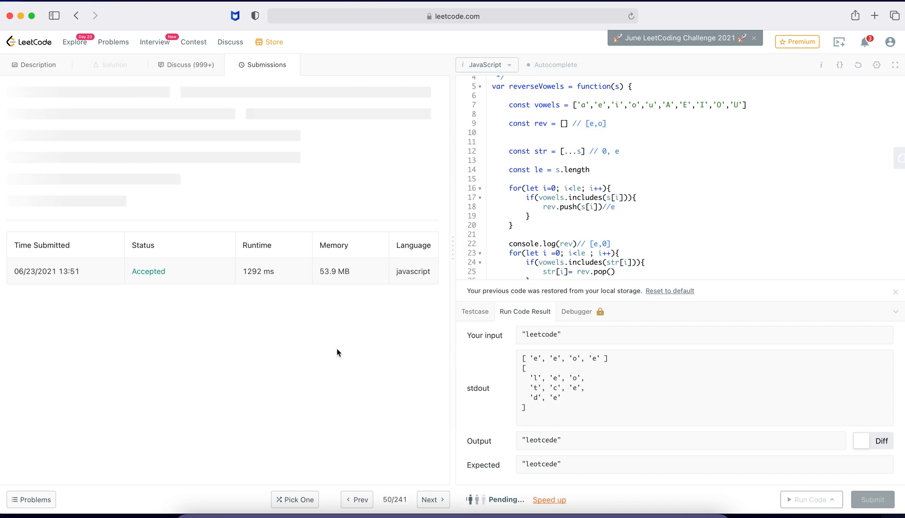
left_click(873, 499)
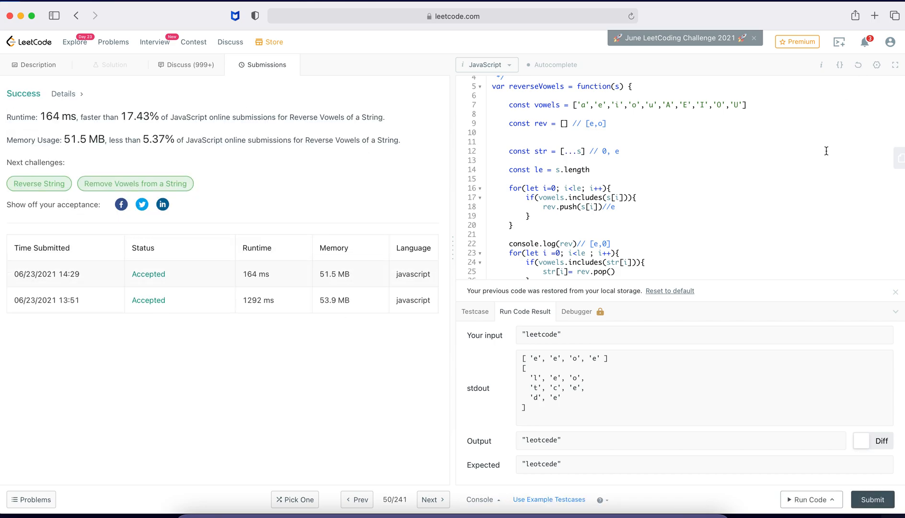